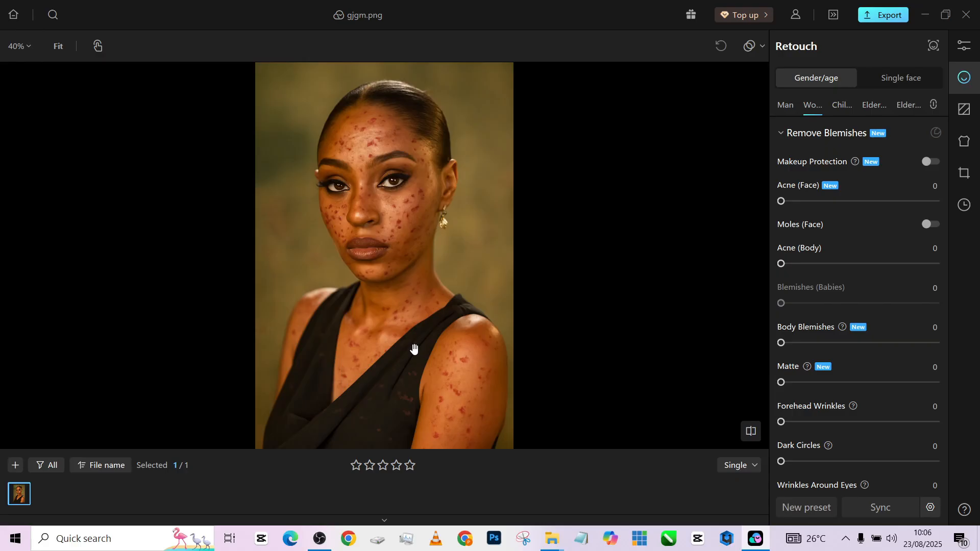
{"action": "mouse_move", "coordinate": [395, 309]}
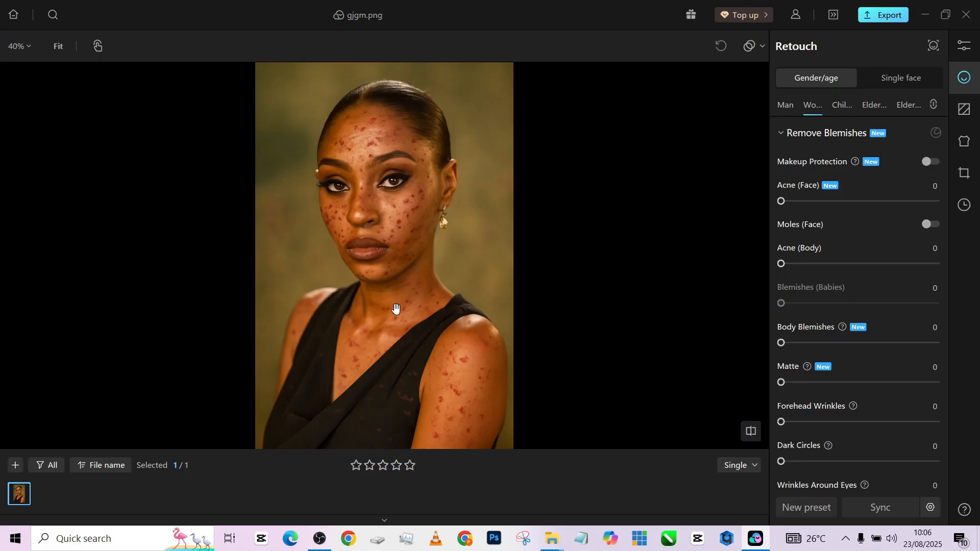
{"action": "mouse_move", "coordinate": [378, 166]}
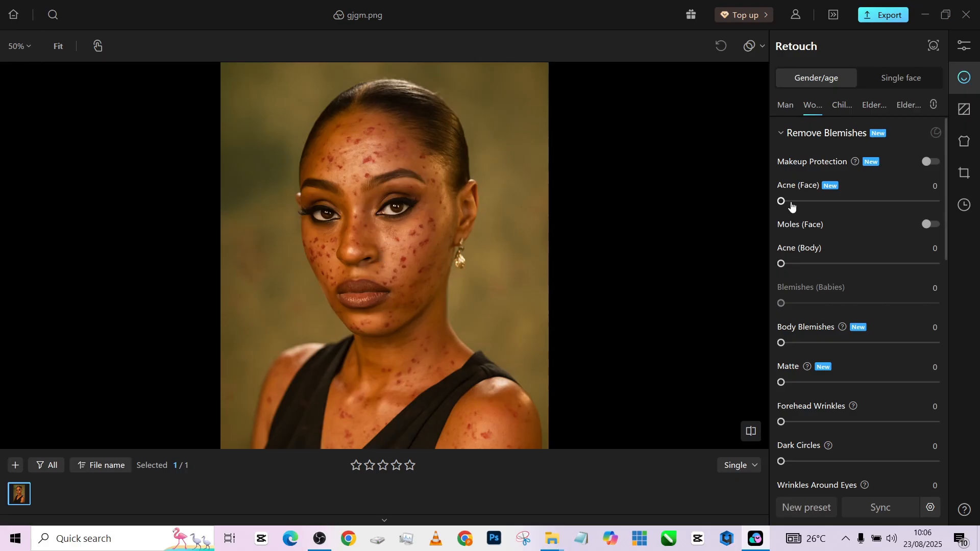
- Set Acne (Face) to 100, toggling Makeup Protection on and back off
{"action": "left_click_drag", "start_coordinate": [781, 201], "coordinate": [934, 201]}
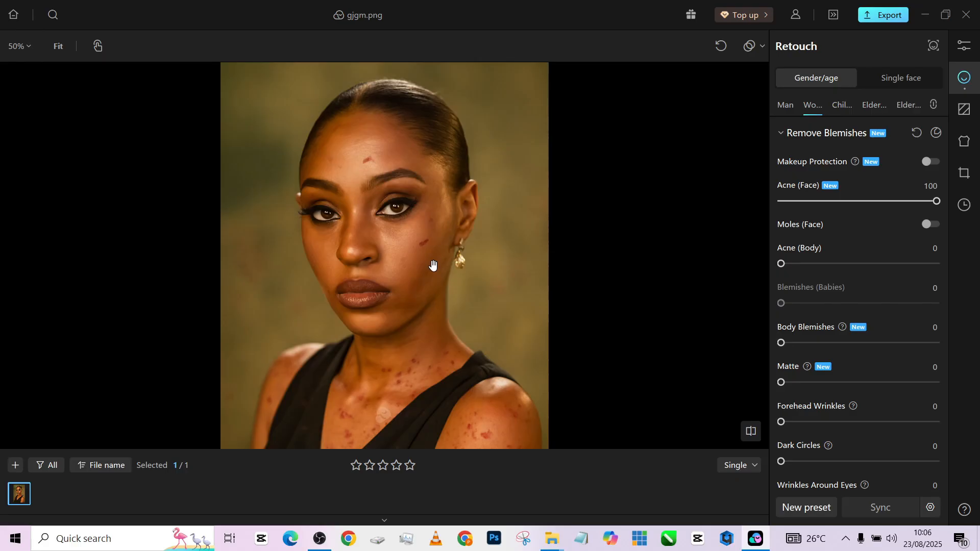
{"action": "mouse_move", "coordinate": [944, 170]}
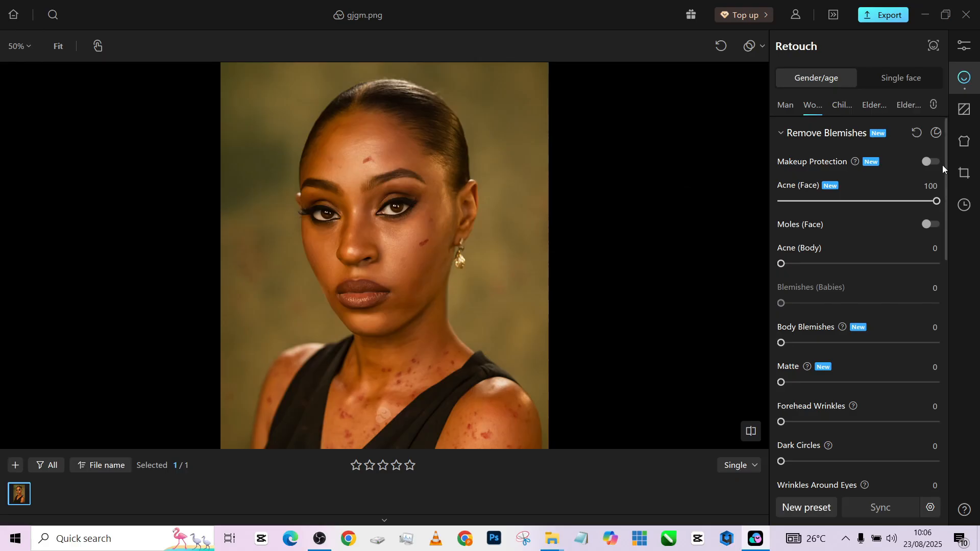
{"action": "left_click", "coordinate": [930, 161]}
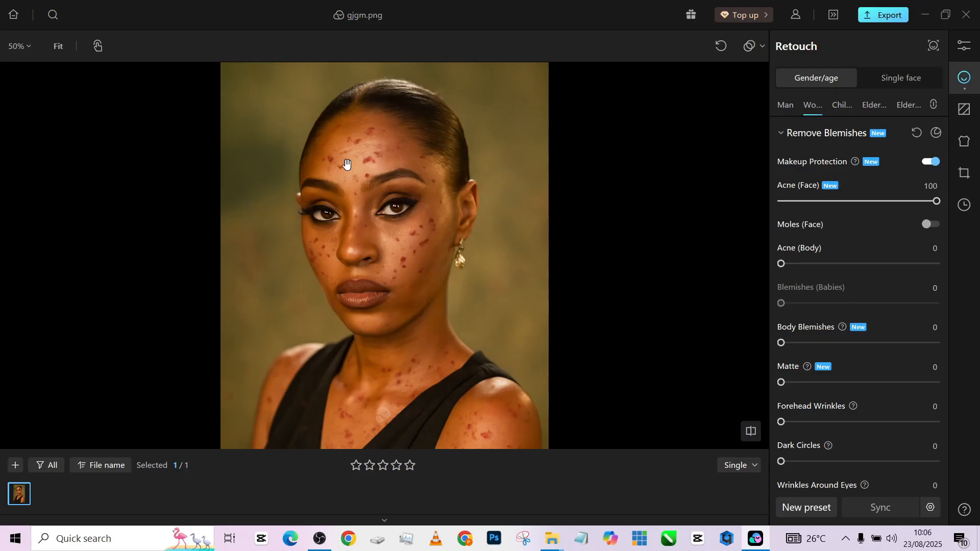
{"action": "mouse_move", "coordinate": [419, 265]}
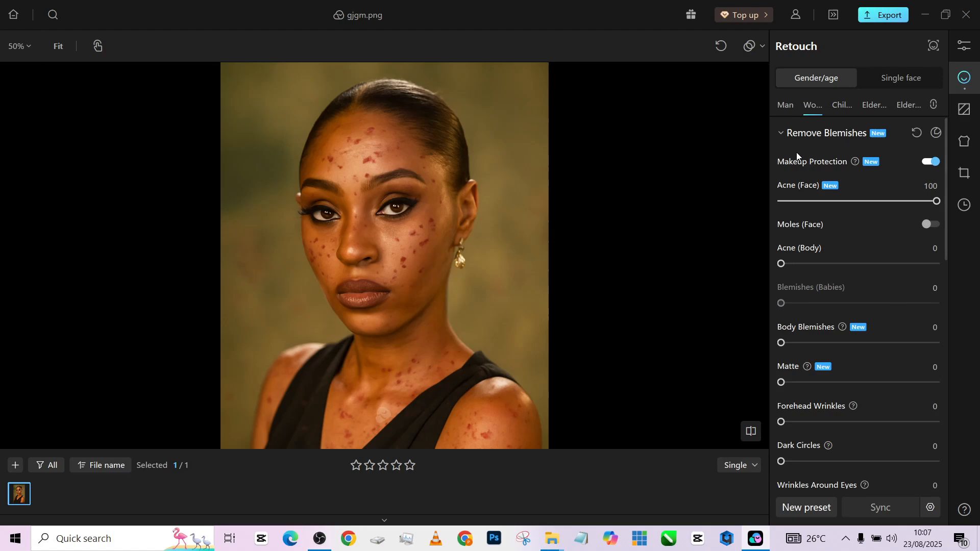
{"action": "left_click", "coordinate": [931, 161]}
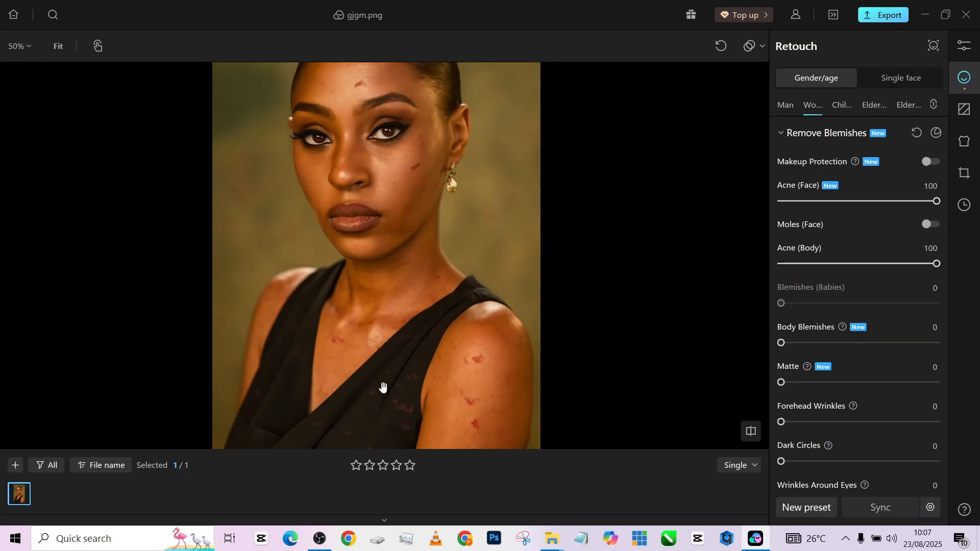
- Raise Body Blemishes removal to 100, then try Matte and revert it
{"action": "left_click_drag", "start_coordinate": [781, 343], "coordinate": [872, 342]}
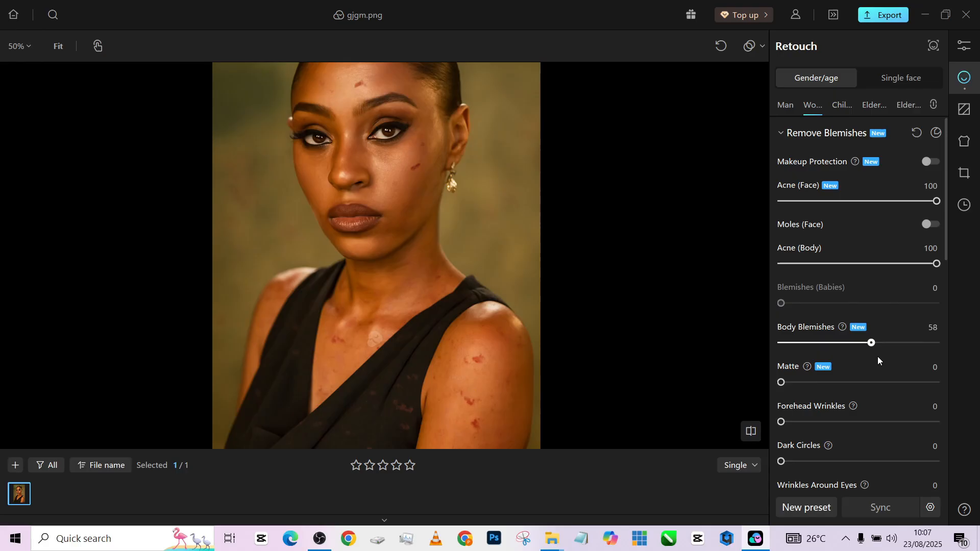
{"action": "left_click_drag", "start_coordinate": [871, 342], "coordinate": [936, 342]}
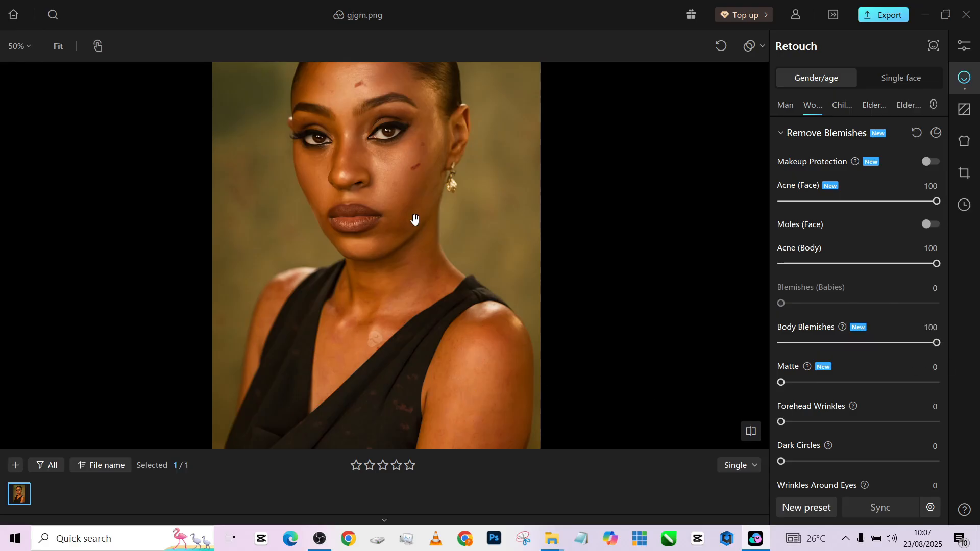
{"action": "mouse_move", "coordinate": [763, 373]}
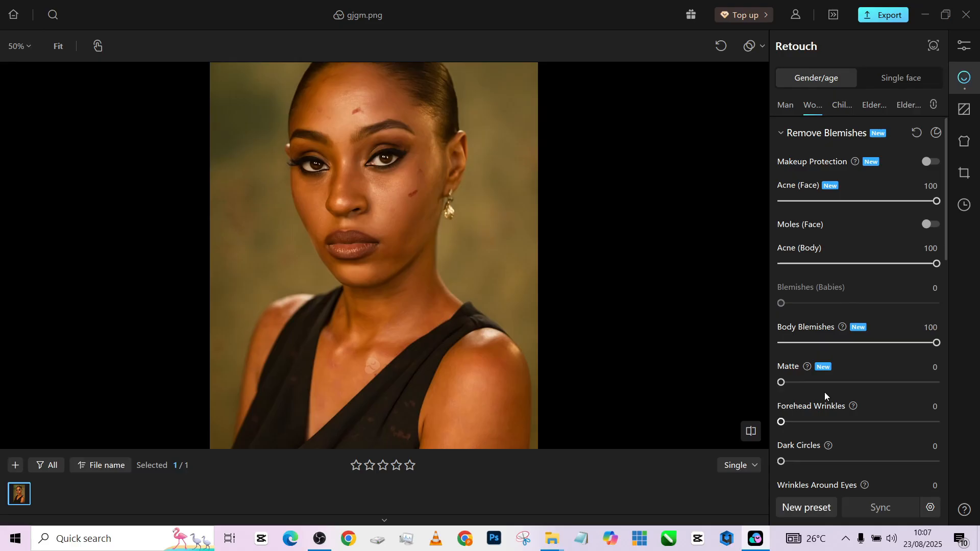
{"action": "left_click_drag", "start_coordinate": [781, 382], "coordinate": [869, 382]}
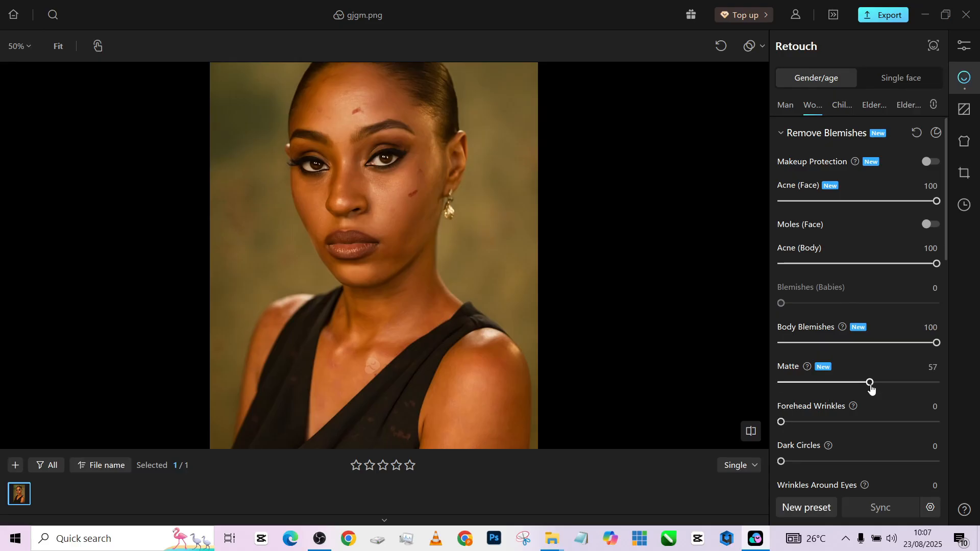
{"action": "left_click_drag", "start_coordinate": [869, 382], "coordinate": [780, 382]}
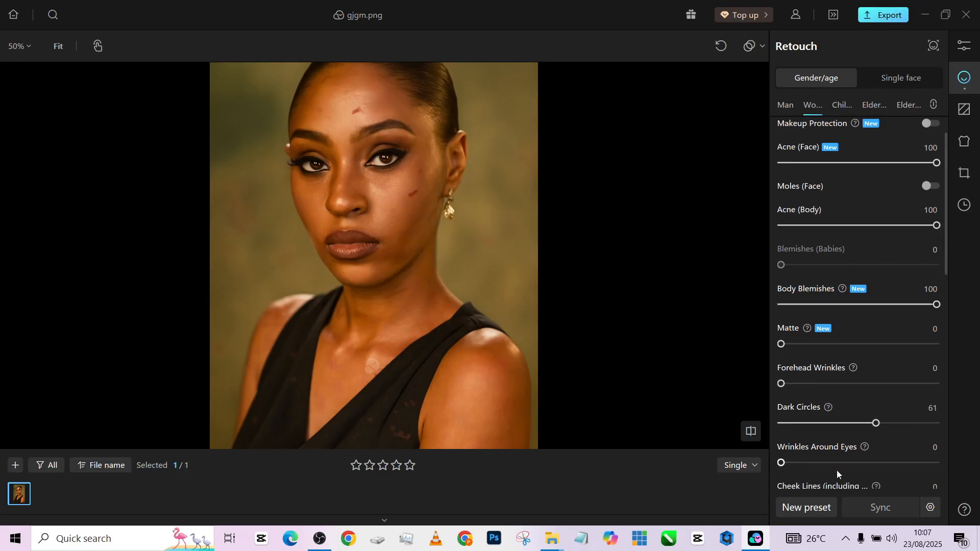
- Set Wrinkles Around Eyes 76, Cheek Lines 73 and Smile Lines 51
{"action": "left_click_drag", "start_coordinate": [782, 463], "coordinate": [899, 437]}
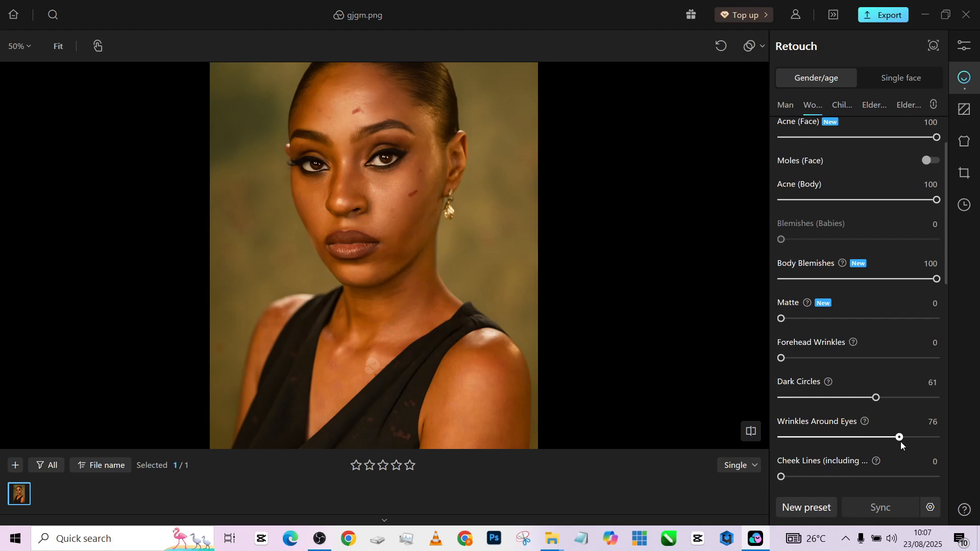
{"action": "scroll", "scroll_direction": "down", "scroll_amount": 3}
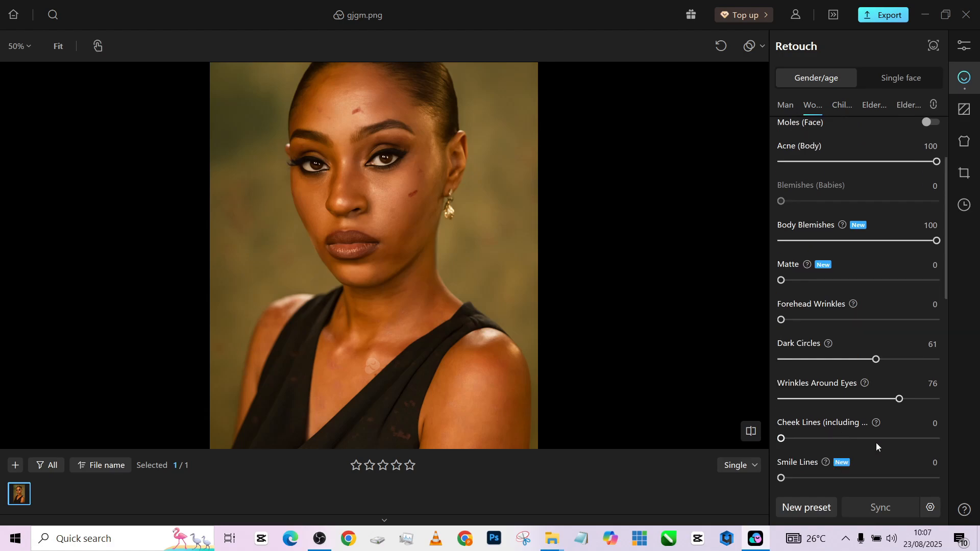
{"action": "left_click_drag", "start_coordinate": [781, 438], "coordinate": [894, 438]}
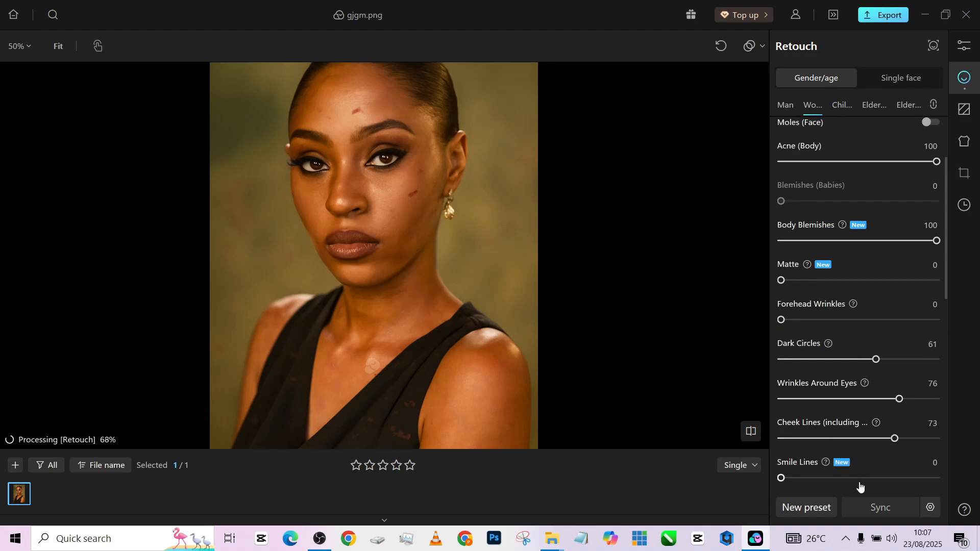
{"action": "left_click_drag", "start_coordinate": [782, 478], "coordinate": [861, 478]}
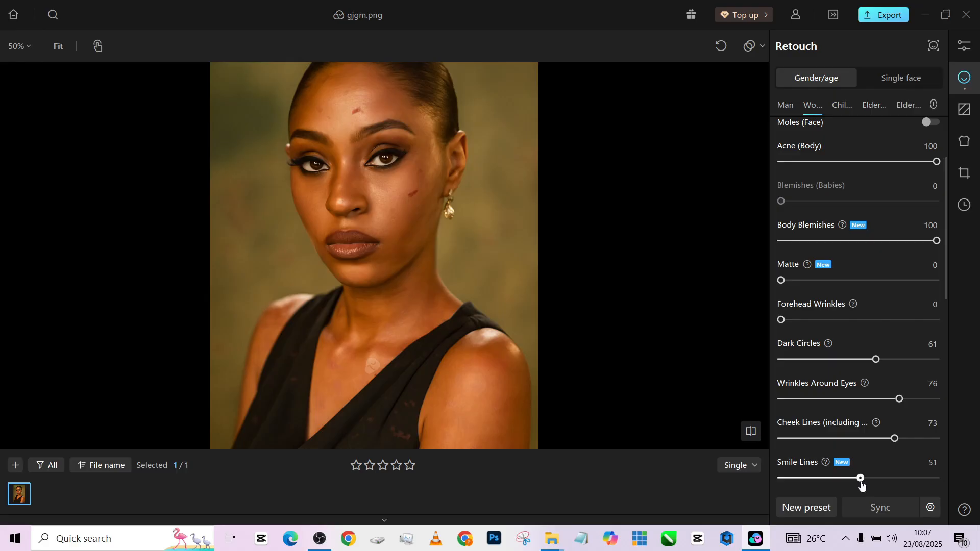
{"action": "scroll", "scroll_direction": "down", "scroll_amount": 3}
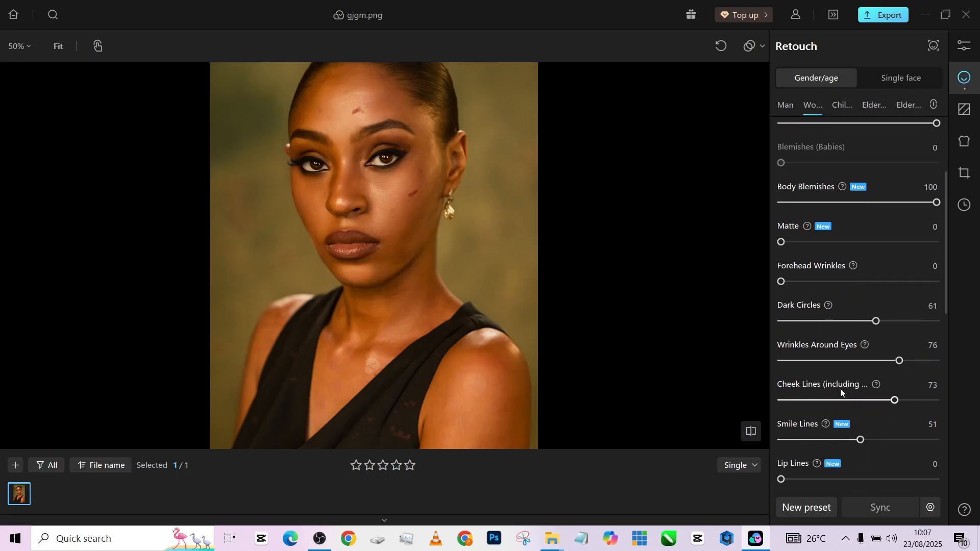
{"action": "scroll", "scroll_direction": "down", "scroll_amount": 3}
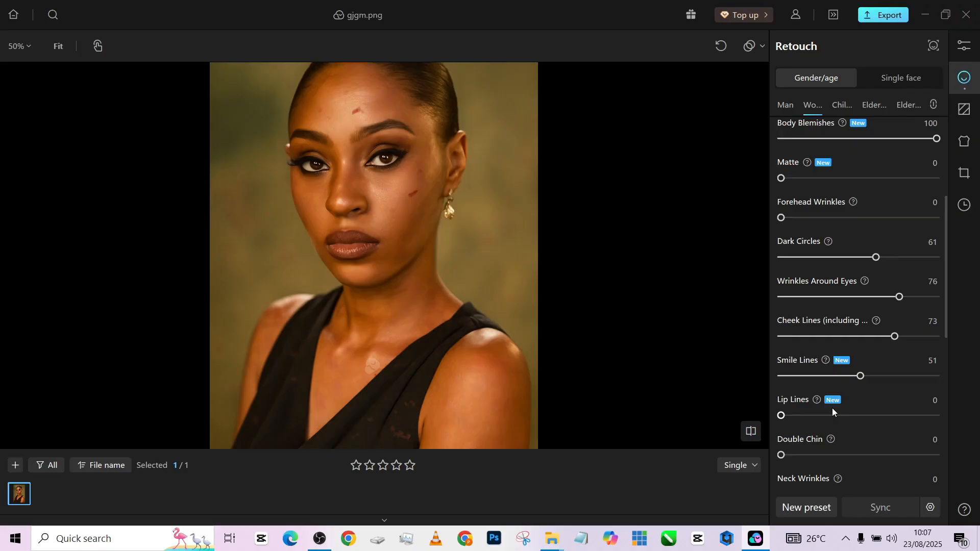
{"action": "scroll", "scroll_direction": "down", "scroll_amount": 3}
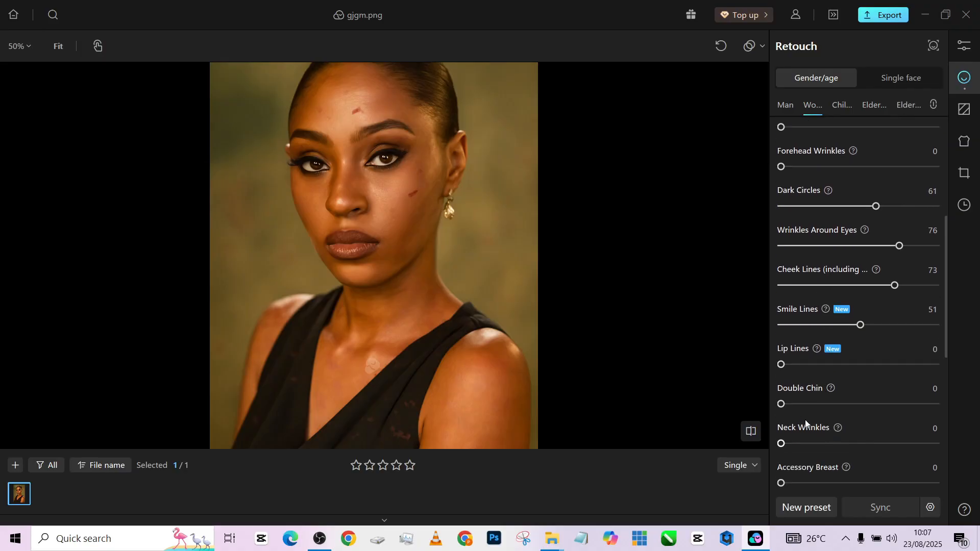
{"action": "scroll", "scroll_direction": "down", "scroll_amount": 3}
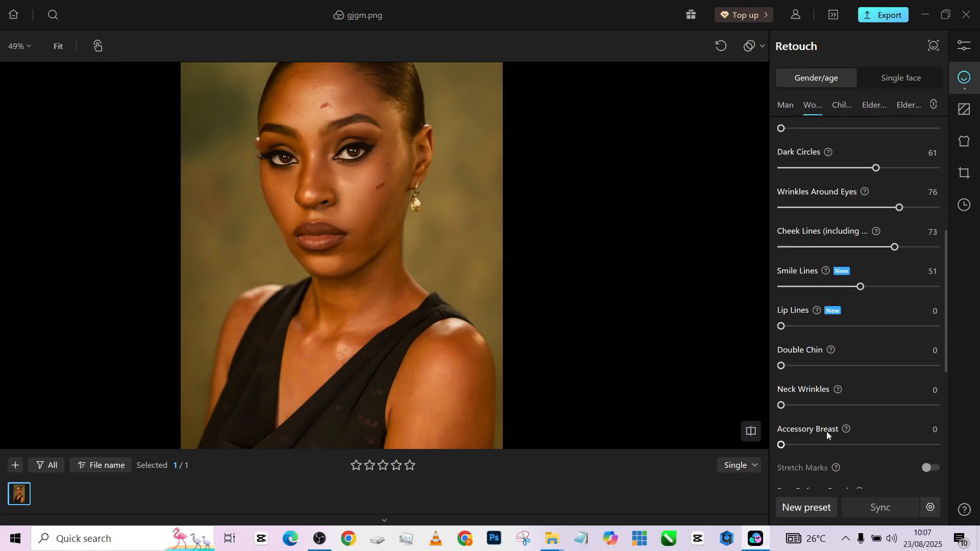
{"action": "scroll", "scroll_direction": "down", "scroll_amount": 3}
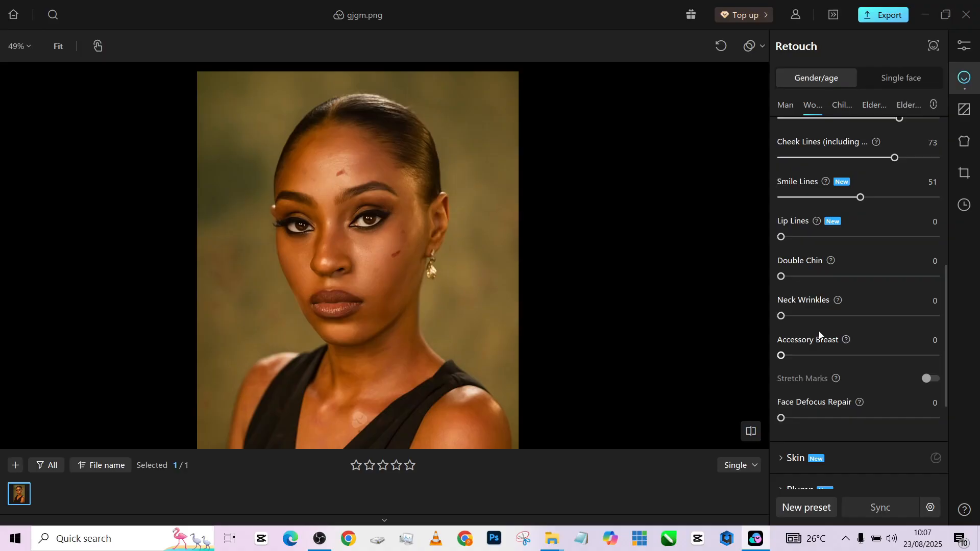
{"action": "scroll", "scroll_direction": "down", "scroll_amount": 3}
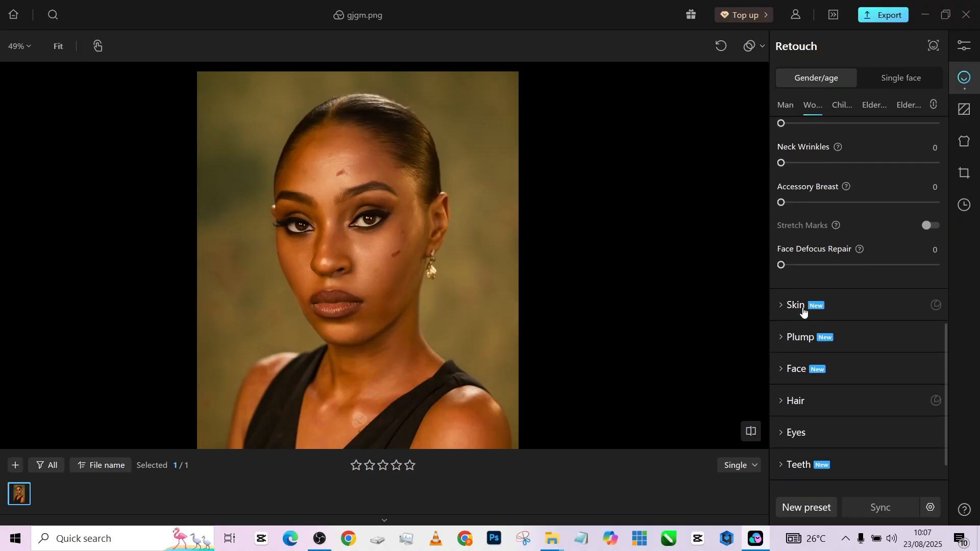
- Apply frequency separation skin smoothing at about 80
{"action": "left_click", "coordinate": [796, 305]}
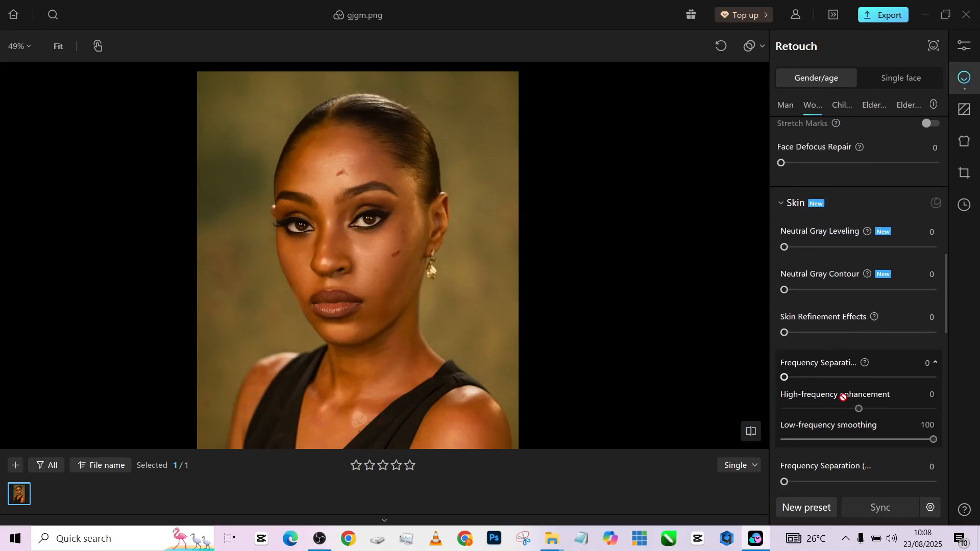
{"action": "left_click_drag", "start_coordinate": [785, 377], "coordinate": [901, 377]}
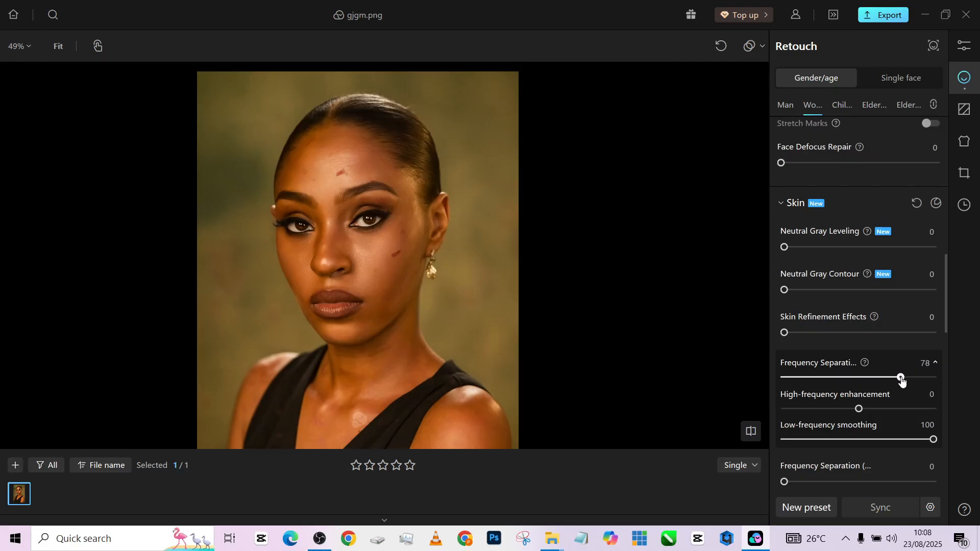
{"action": "left_click_drag", "start_coordinate": [901, 376], "coordinate": [910, 376]}
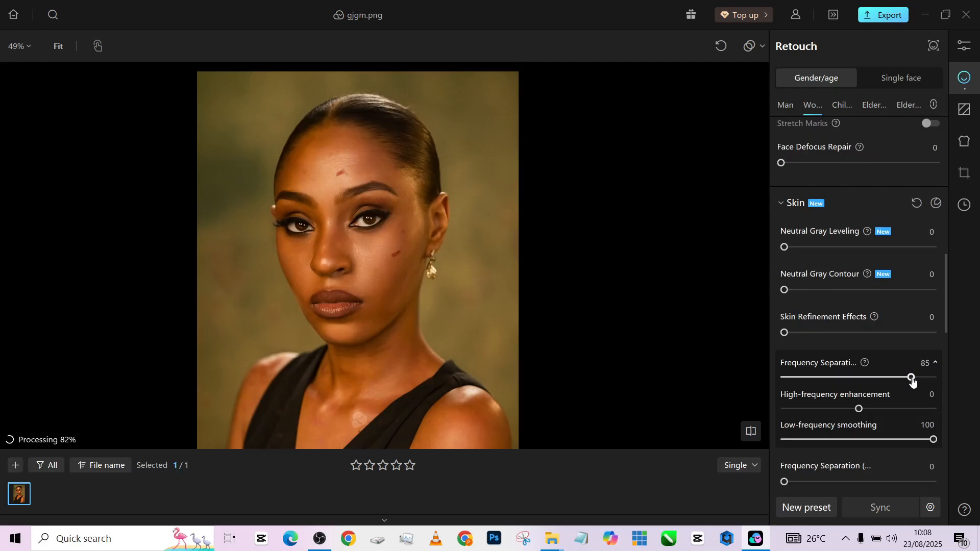
{"action": "left_click_drag", "start_coordinate": [911, 379], "coordinate": [903, 376]}
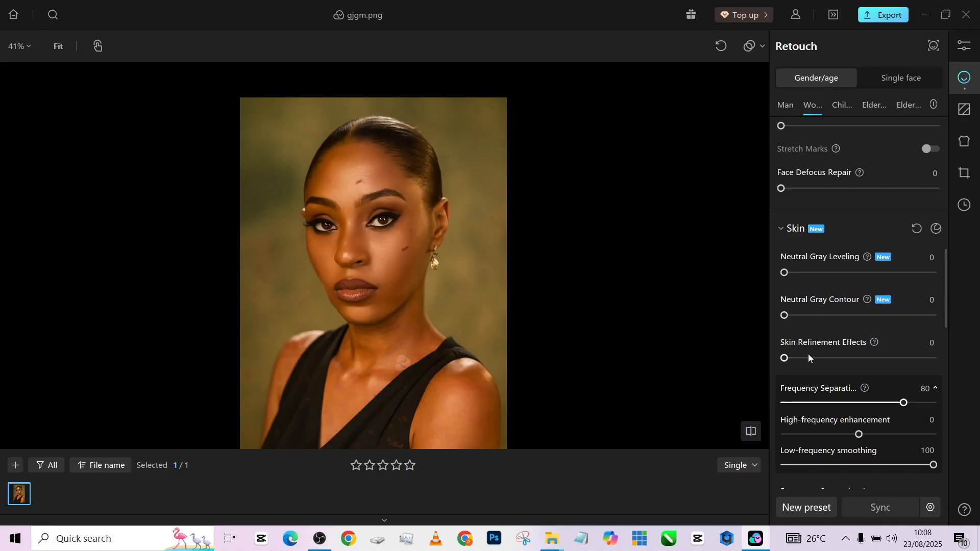
- Set Skin Refinement Effects to 51 and Neutral Gray Leveling to 83
{"action": "left_click_drag", "start_coordinate": [784, 358], "coordinate": [858, 359]}
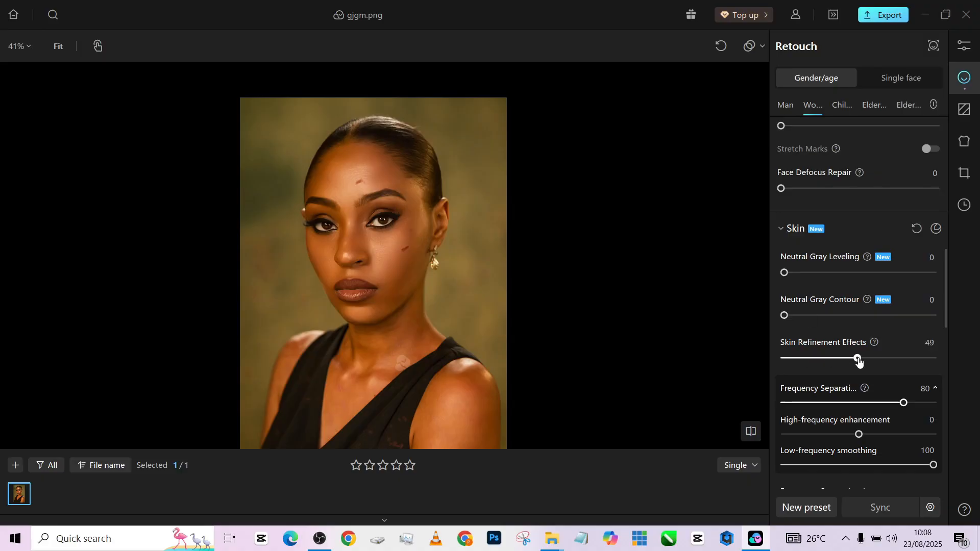
{"action": "left_click_drag", "start_coordinate": [858, 359], "coordinate": [860, 359]}
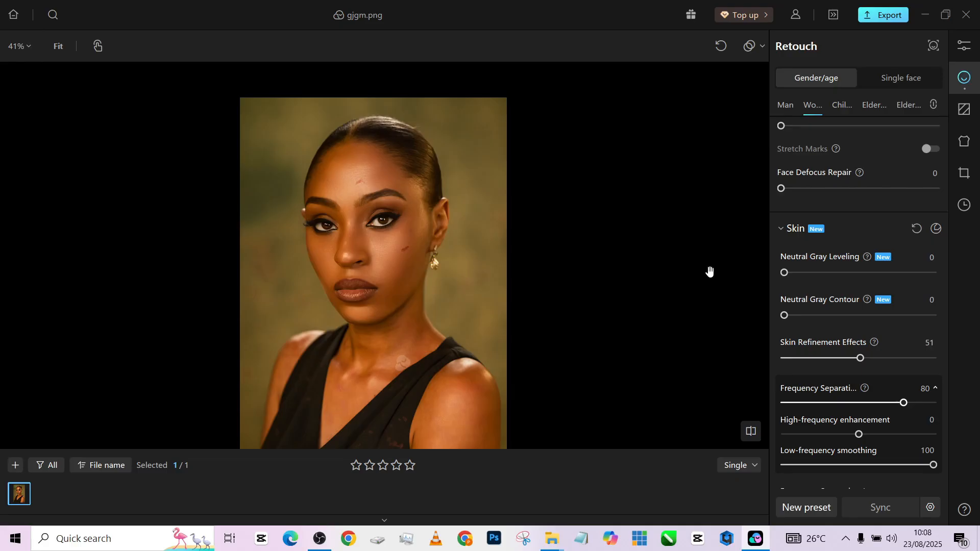
{"action": "left_click_drag", "start_coordinate": [785, 272], "coordinate": [909, 273]}
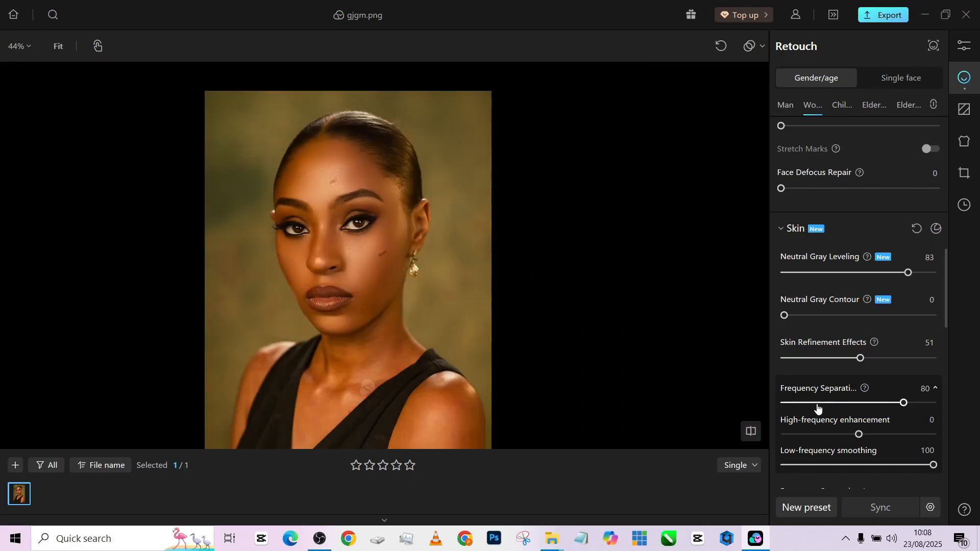
{"action": "scroll", "scroll_direction": "down", "scroll_amount": 3}
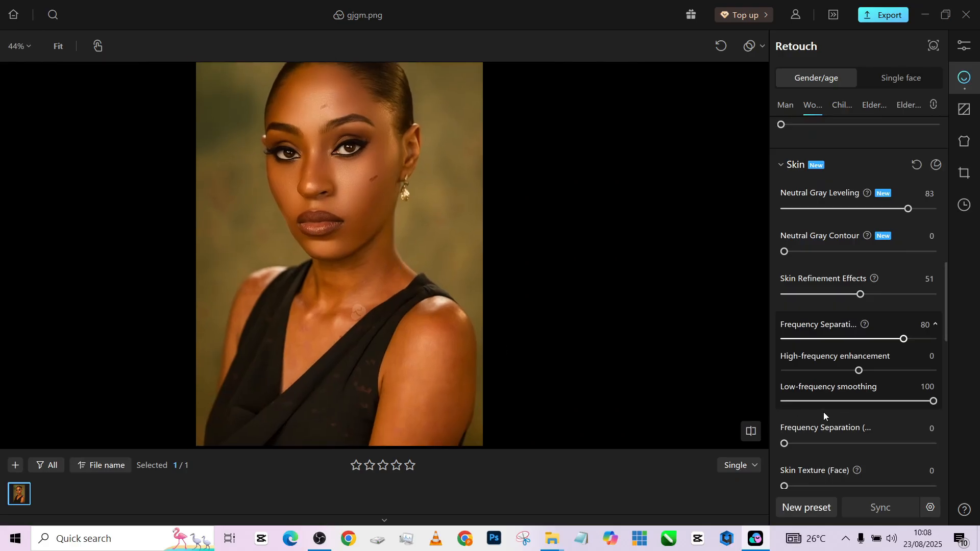
- Max Frequency Separation at 100 and set Neutral Gray Contour to 58
{"action": "left_click_drag", "start_coordinate": [785, 444], "coordinate": [935, 444]}
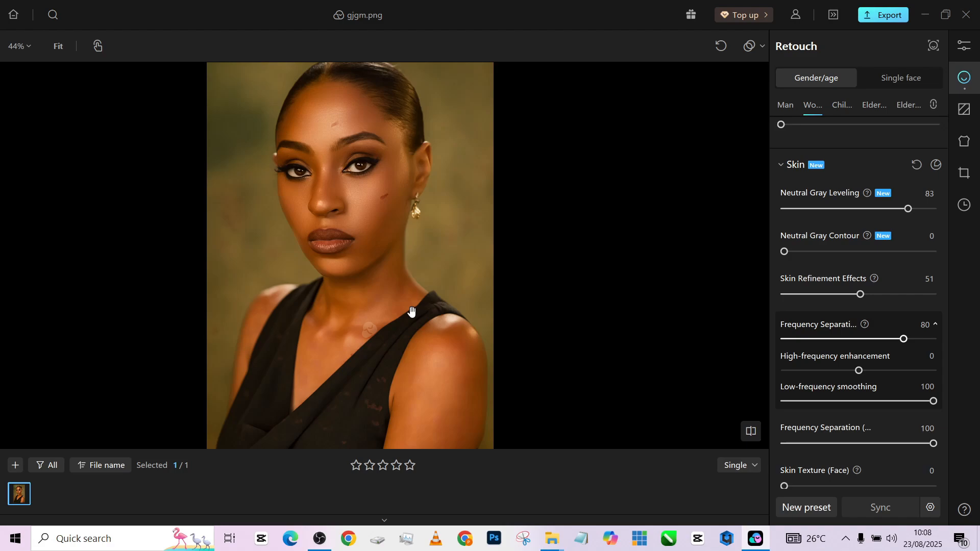
{"action": "mouse_move", "coordinate": [837, 334]}
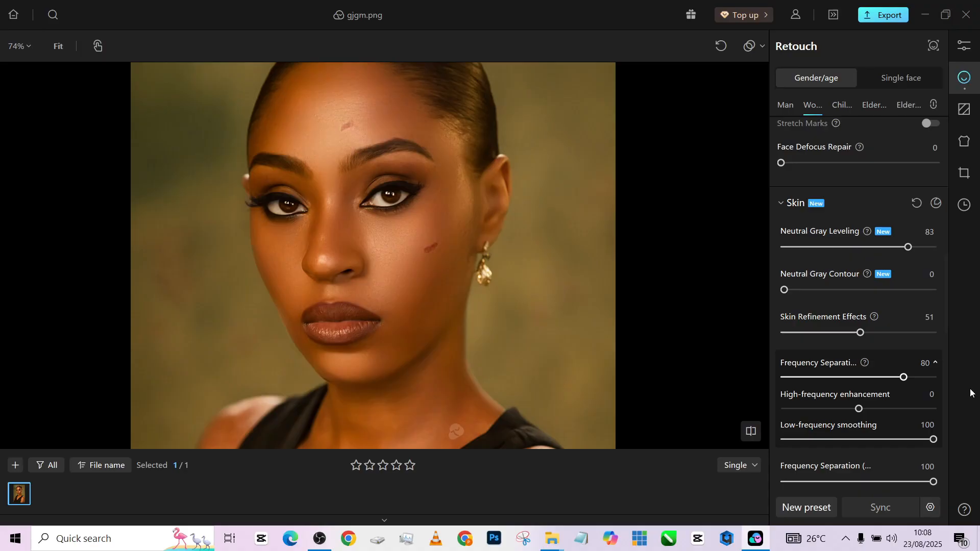
{"action": "left_click_drag", "start_coordinate": [785, 289], "coordinate": [880, 290]}
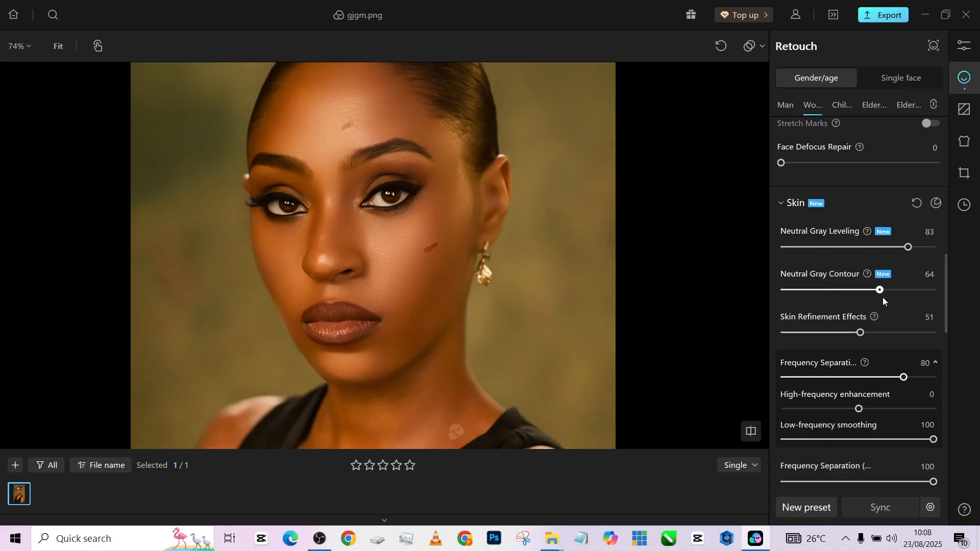
{"action": "left_click_drag", "start_coordinate": [880, 290], "coordinate": [897, 289]}
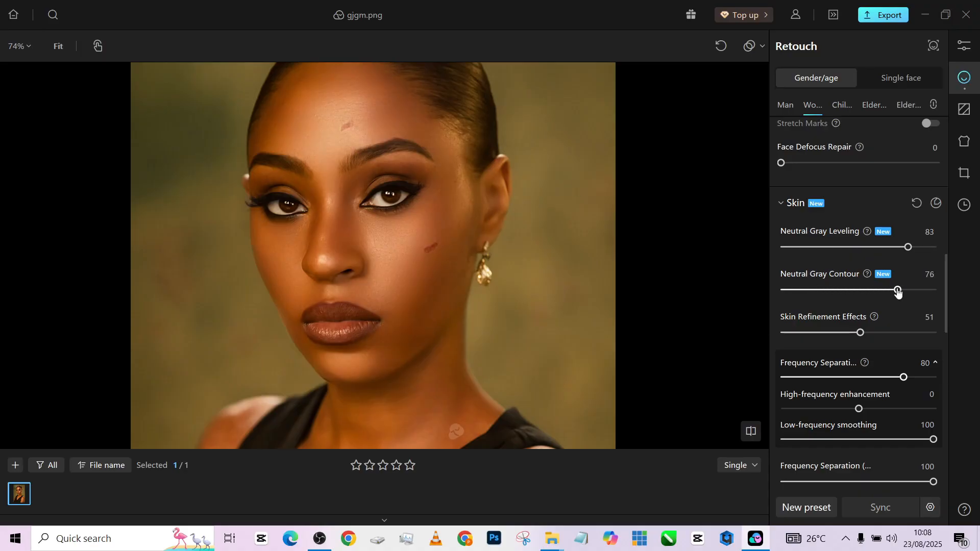
{"action": "left_click_drag", "start_coordinate": [897, 289], "coordinate": [870, 290]}
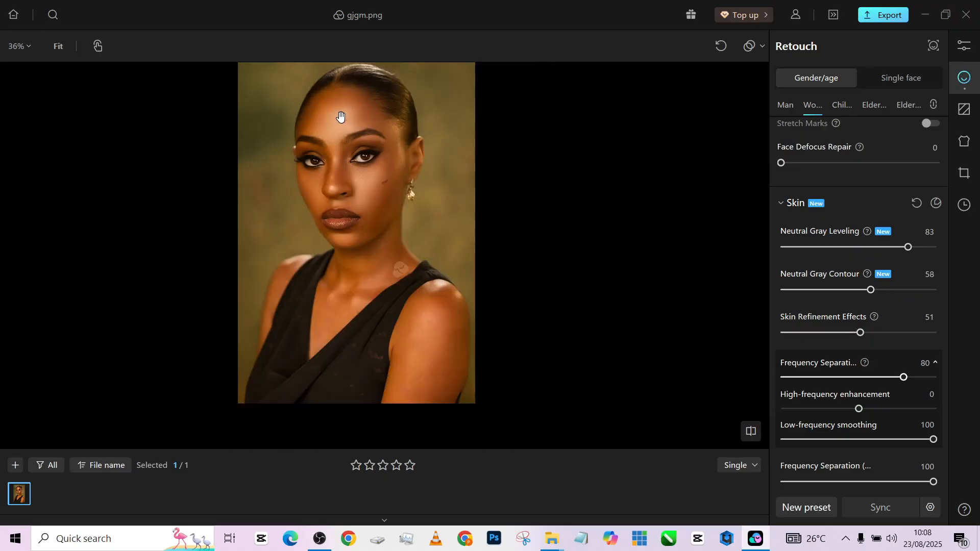
- Set AI Retouch (Face) to 15, Brightness to 16 and Whiten to 4
{"action": "scroll", "scroll_direction": "down", "scroll_amount": 3}
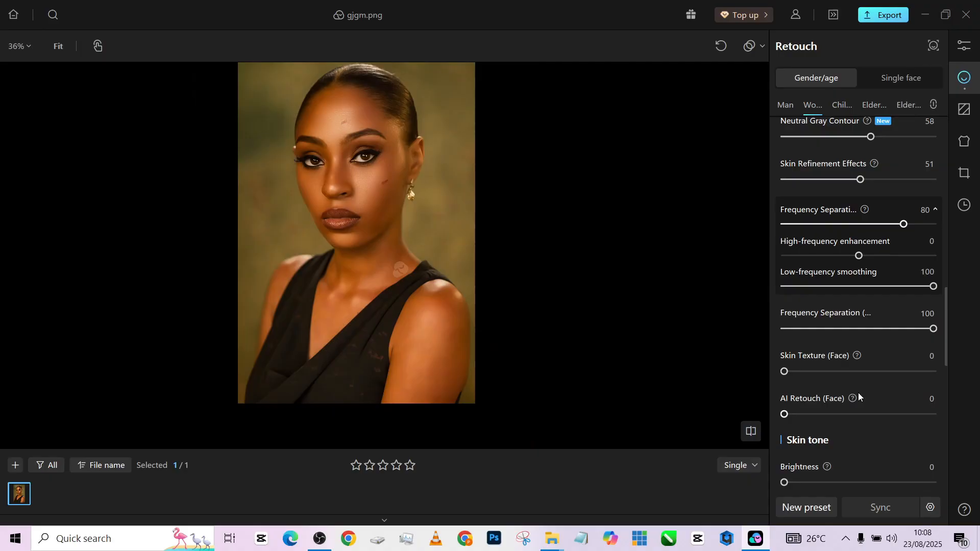
{"action": "left_click_drag", "start_coordinate": [785, 415], "coordinate": [807, 415]}
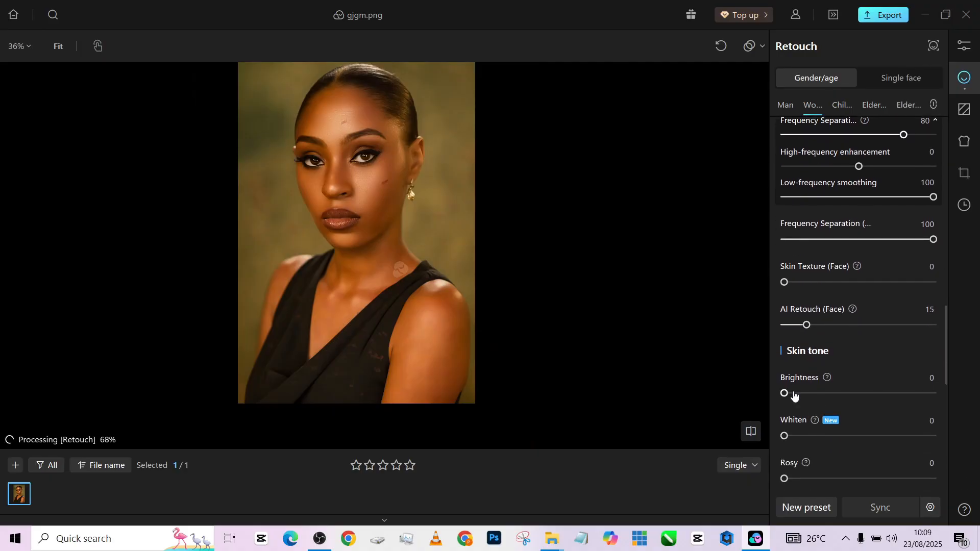
{"action": "left_click_drag", "start_coordinate": [784, 393], "coordinate": [808, 393]}
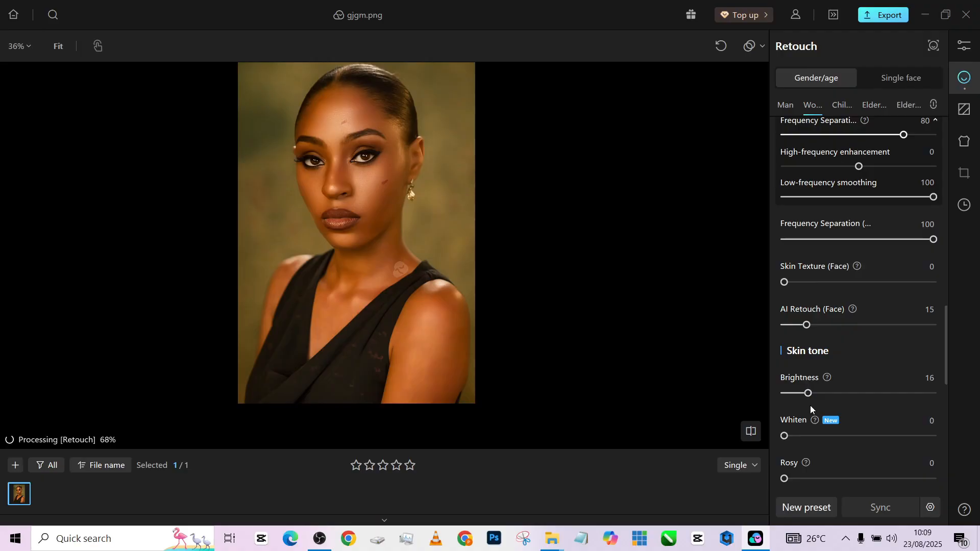
{"action": "left_click_drag", "start_coordinate": [785, 436], "coordinate": [792, 398]}
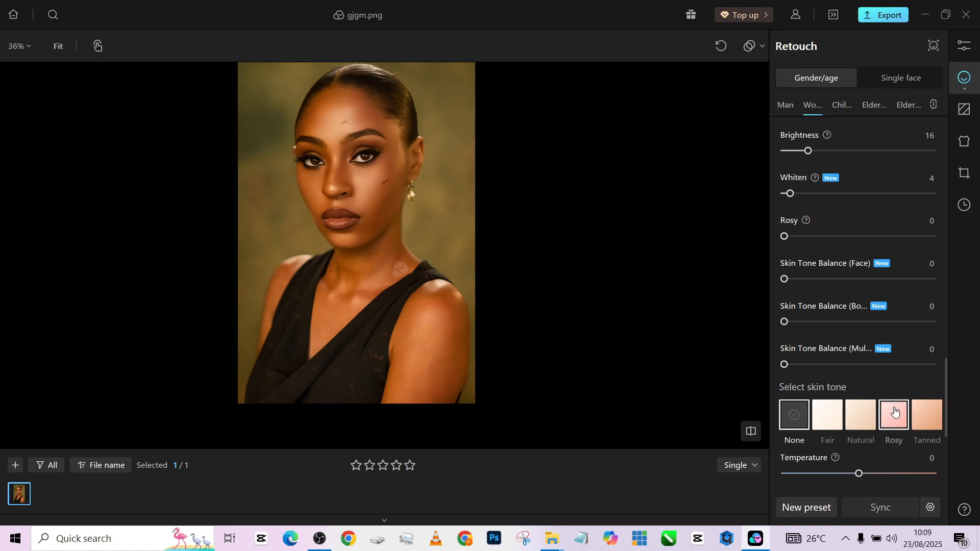
- Apply the Natural skin tone preset and lower its intensity to 33
{"action": "left_click", "coordinate": [861, 415]}
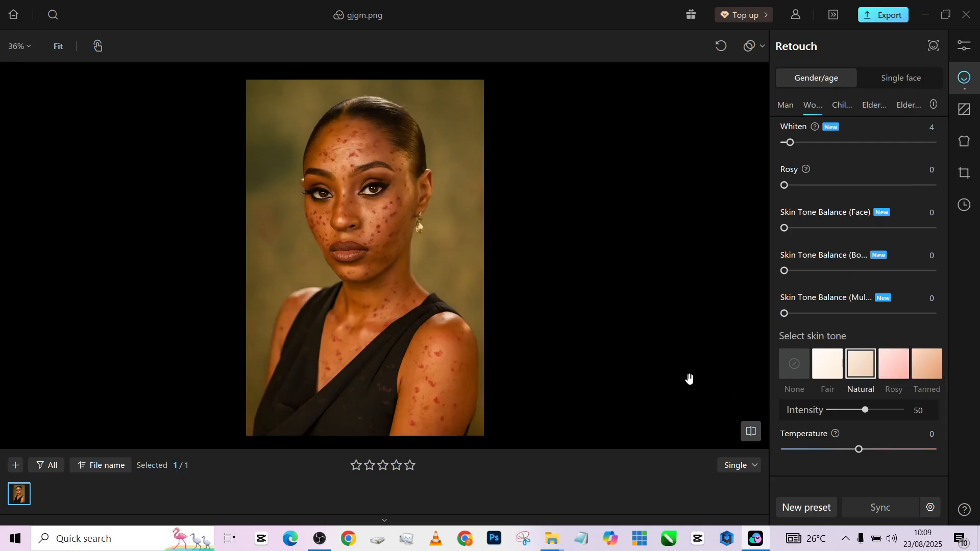
{"action": "left_click_drag", "start_coordinate": [866, 410], "coordinate": [853, 410]}
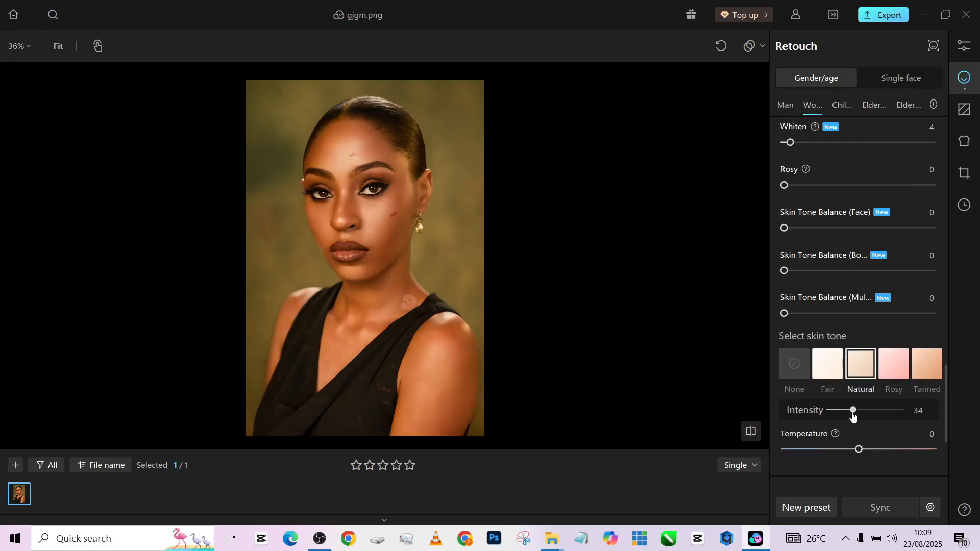
{"action": "left_click_drag", "start_coordinate": [855, 411], "coordinate": [852, 410]}
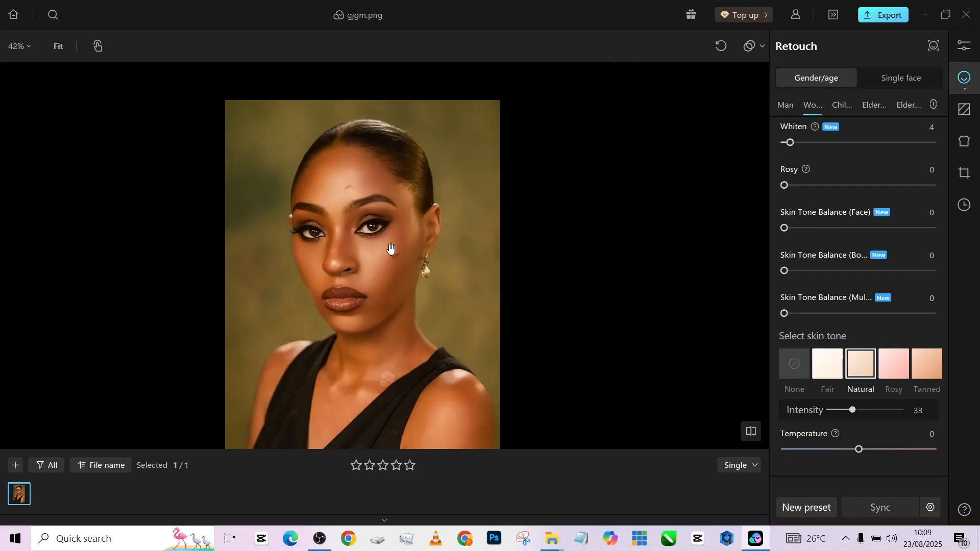
- Apply the Model body type under Body with intensity 25
{"action": "scroll", "scroll_direction": "down", "scroll_amount": 3}
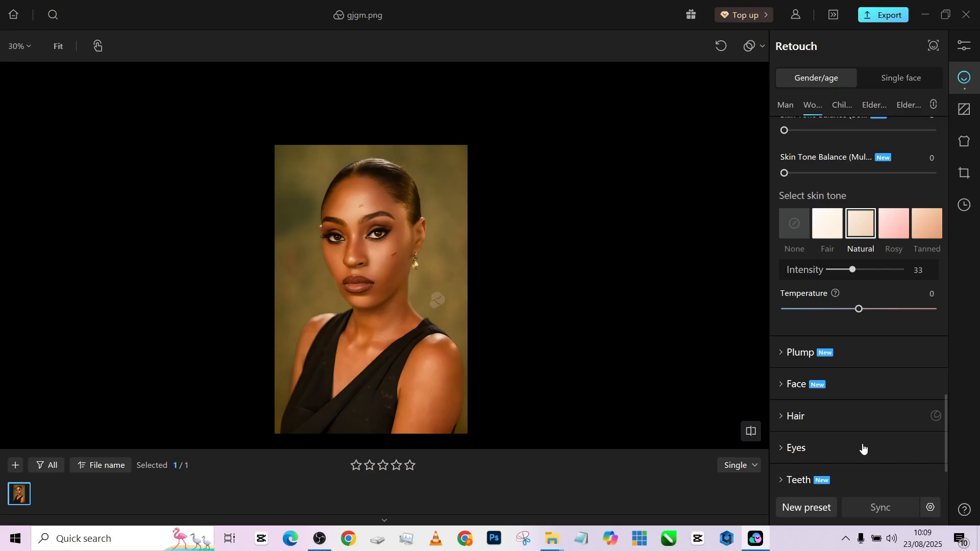
{"action": "scroll", "scroll_direction": "down", "scroll_amount": 3}
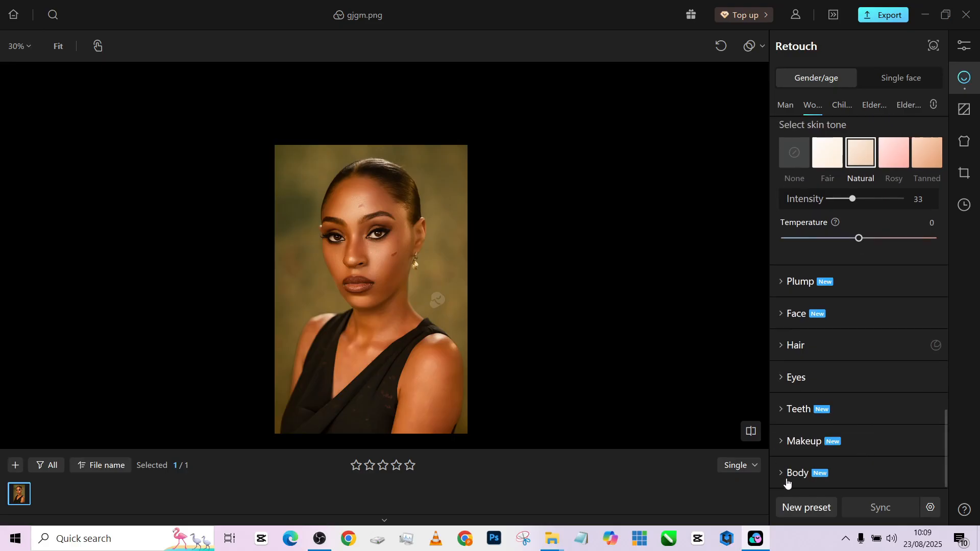
{"action": "left_click", "coordinate": [796, 473]}
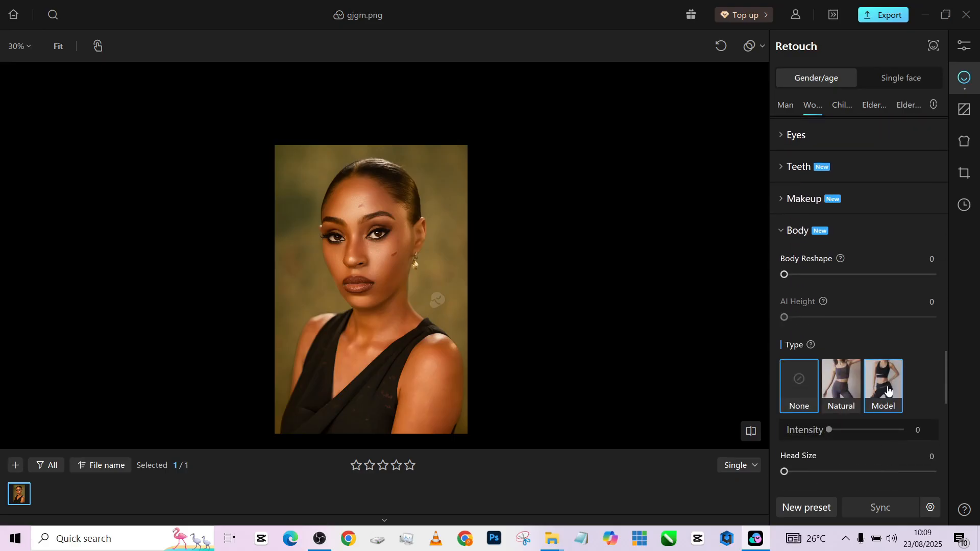
{"action": "left_click", "coordinate": [883, 386]}
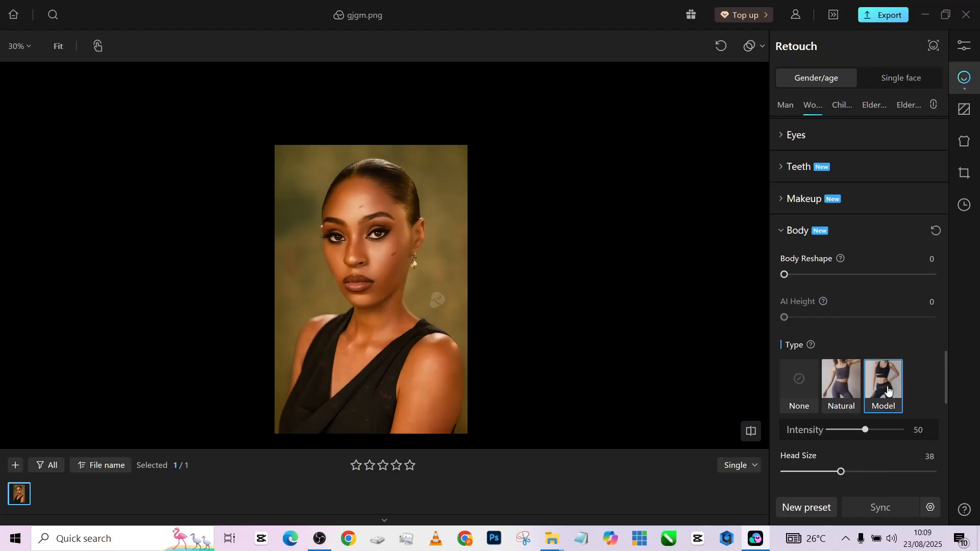
{"action": "left_click_drag", "start_coordinate": [866, 430], "coordinate": [849, 430]}
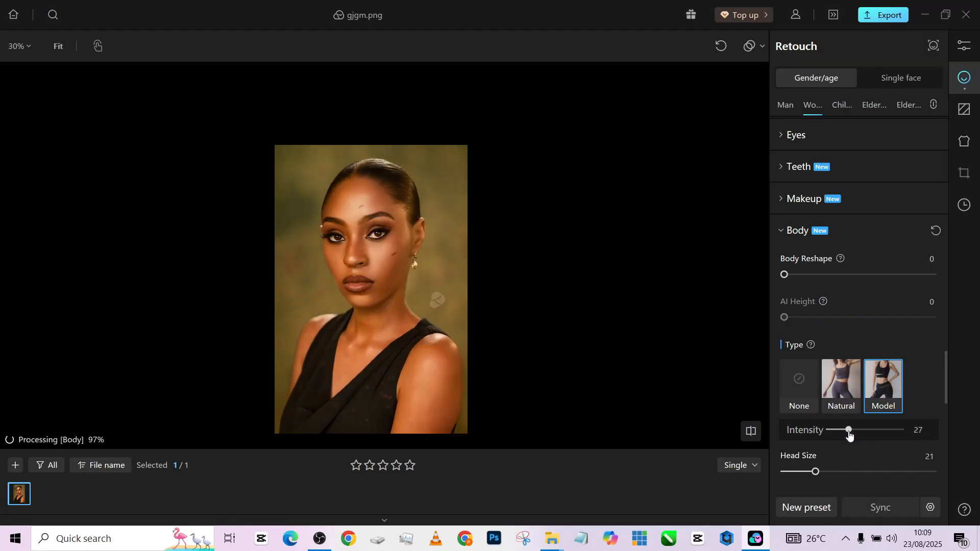
{"action": "left_click_drag", "start_coordinate": [850, 429], "coordinate": [846, 429]}
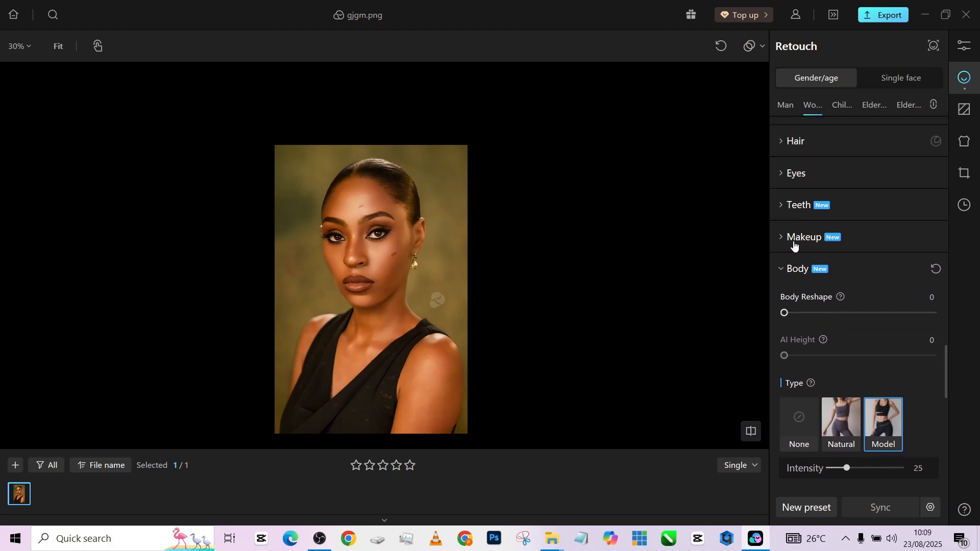
{"action": "left_click", "coordinate": [805, 237]}
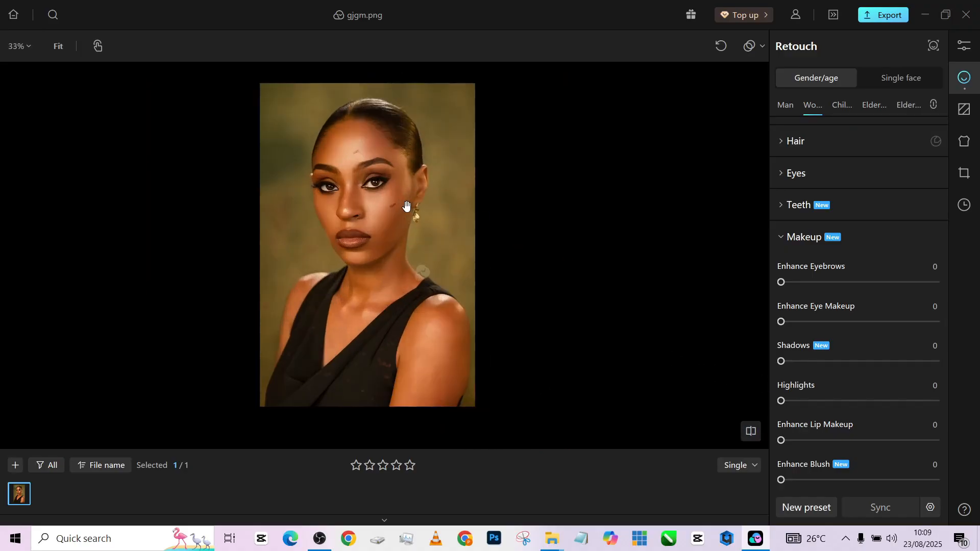
- After trying Lucky, Chinese and Natural, apply the Western makeup set at intensity 32
{"action": "scroll", "scroll_direction": "down", "scroll_amount": 3}
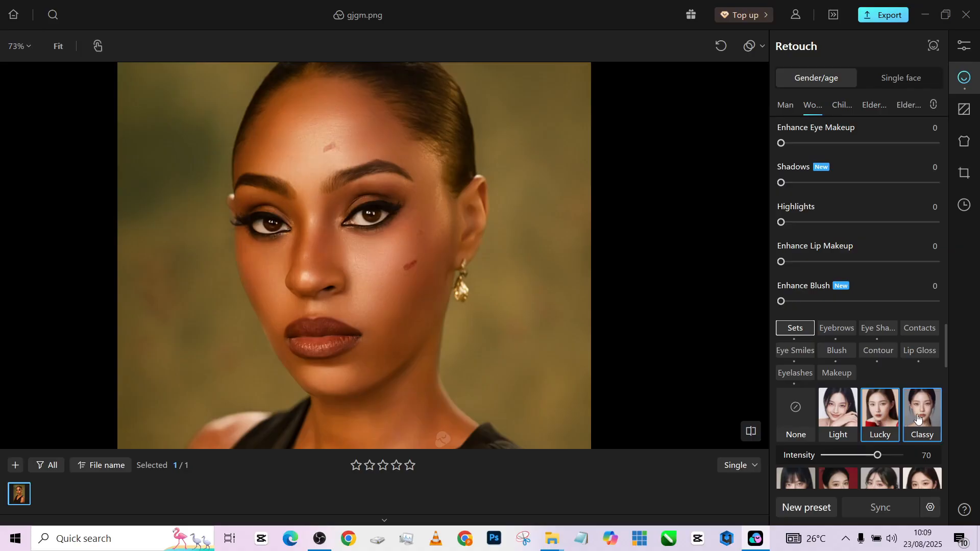
{"action": "left_click", "coordinate": [880, 409]}
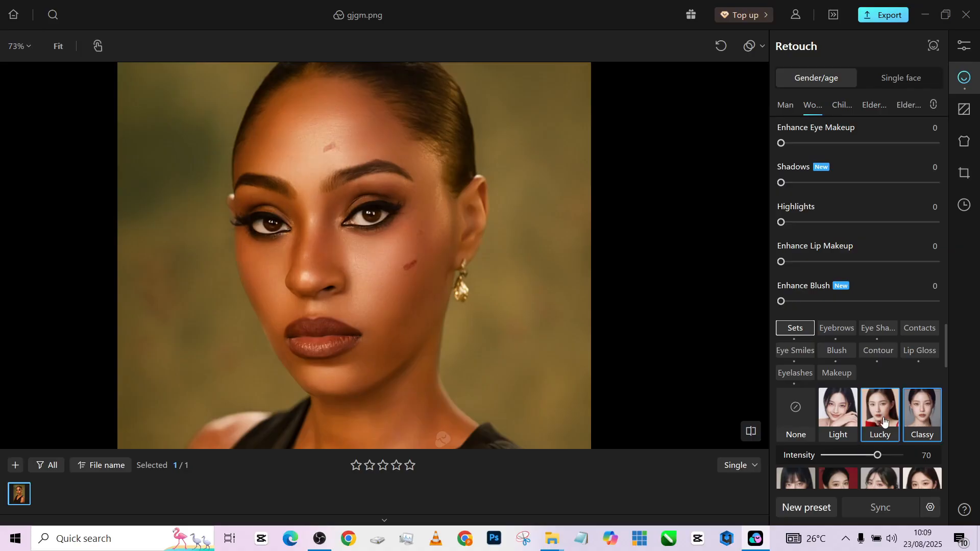
{"action": "scroll", "scroll_direction": "down", "scroll_amount": 3}
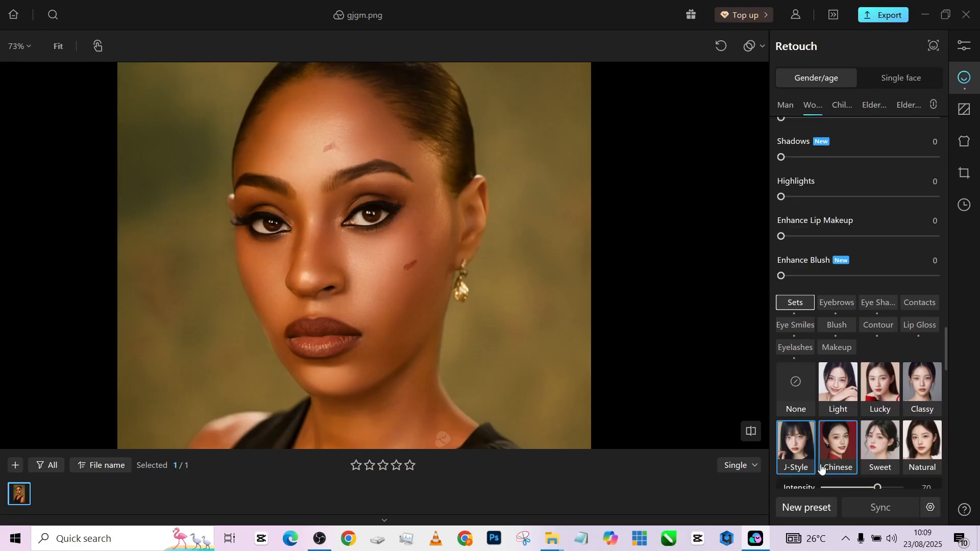
{"action": "left_click", "coordinate": [838, 446]}
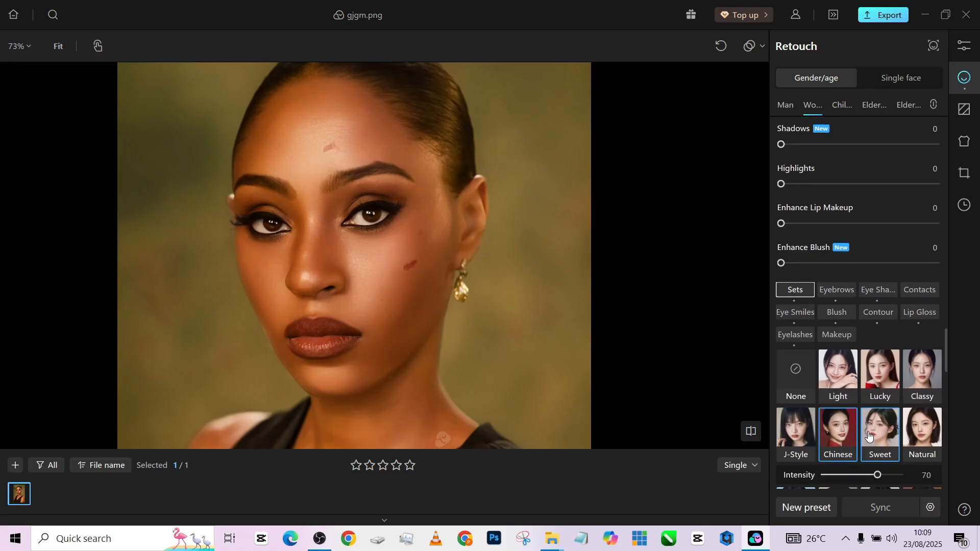
{"action": "left_click", "coordinate": [881, 432]}
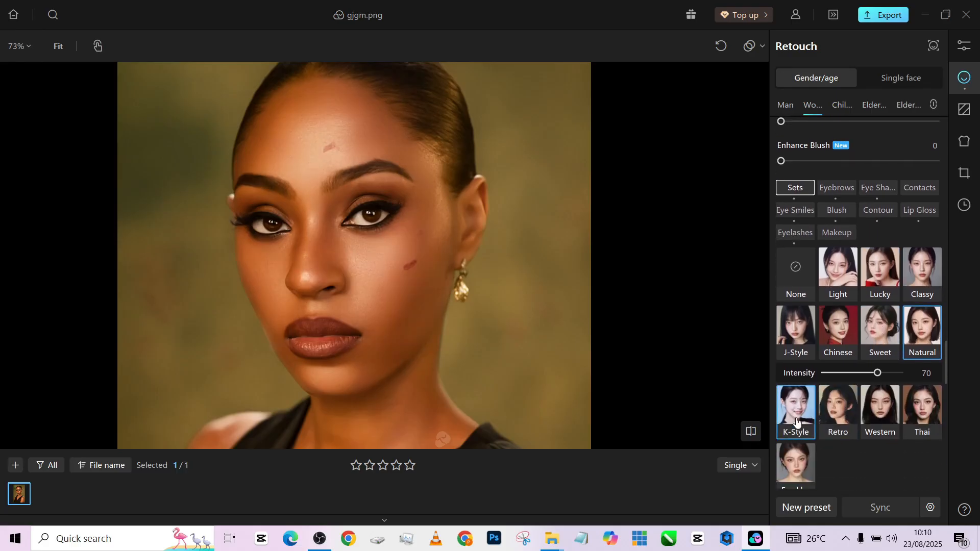
{"action": "left_click", "coordinate": [795, 407]}
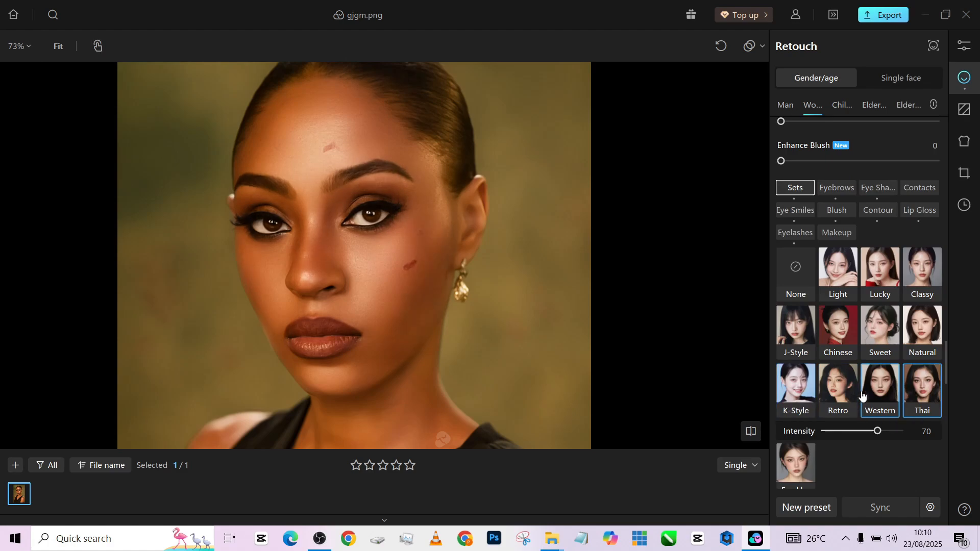
{"action": "left_click", "coordinate": [838, 391]}
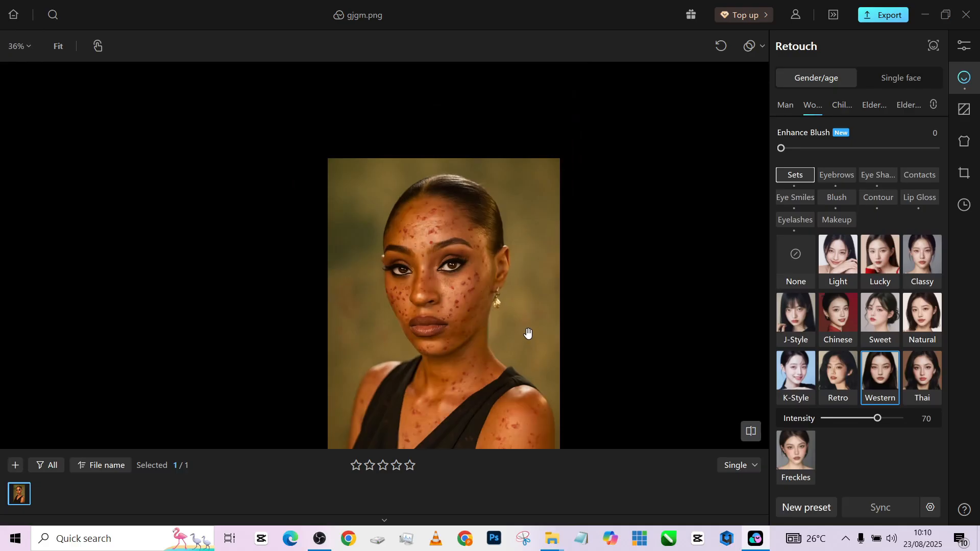
{"action": "left_click_drag", "start_coordinate": [877, 418], "coordinate": [850, 418]}
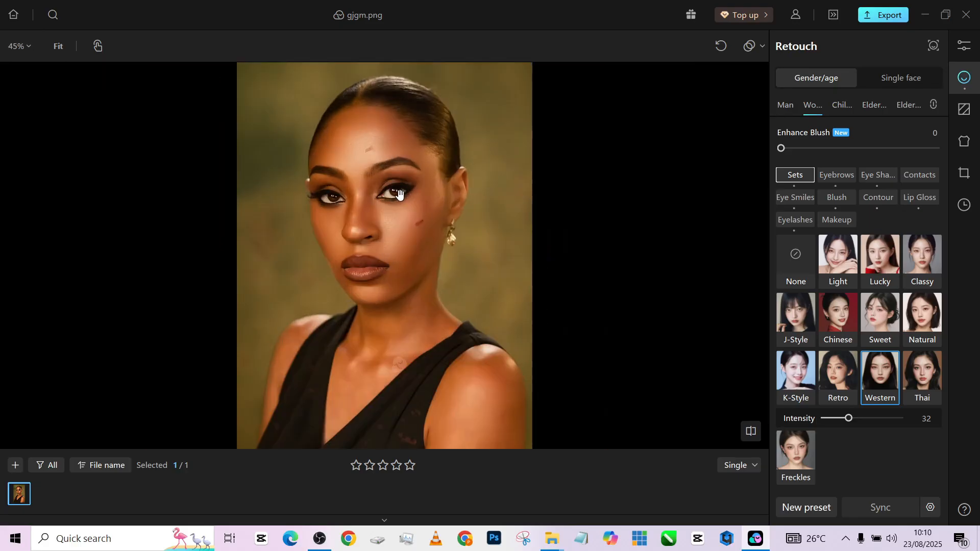
{"action": "scroll", "scroll_direction": "down", "scroll_amount": 3}
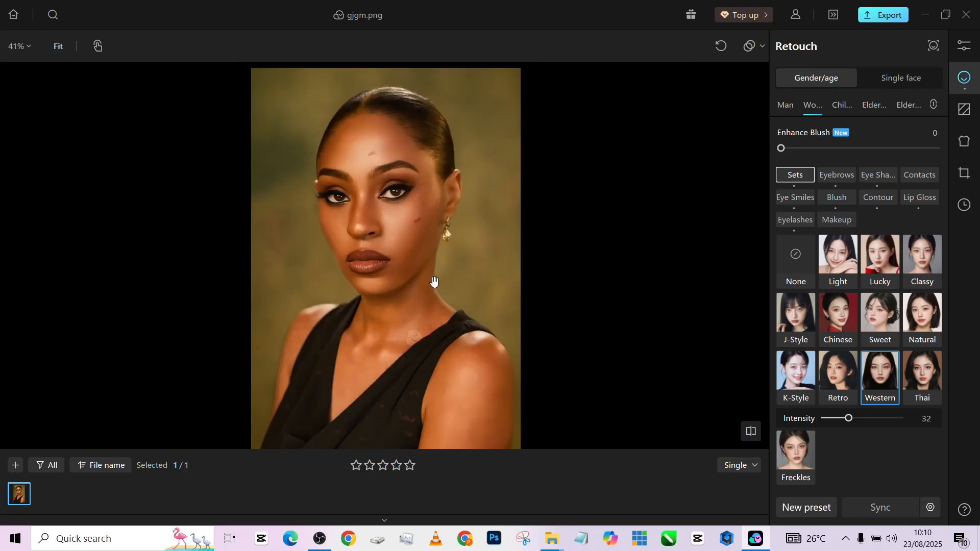
{"action": "left_click", "coordinate": [964, 140]}
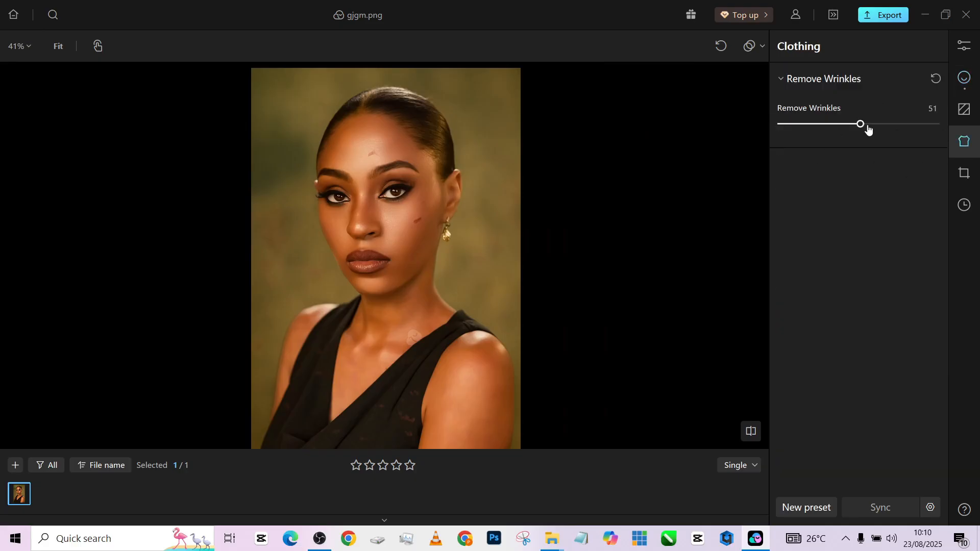
- Raise the dress Remove Wrinkles slider to 64
{"action": "left_click_drag", "start_coordinate": [861, 123], "coordinate": [880, 123]}
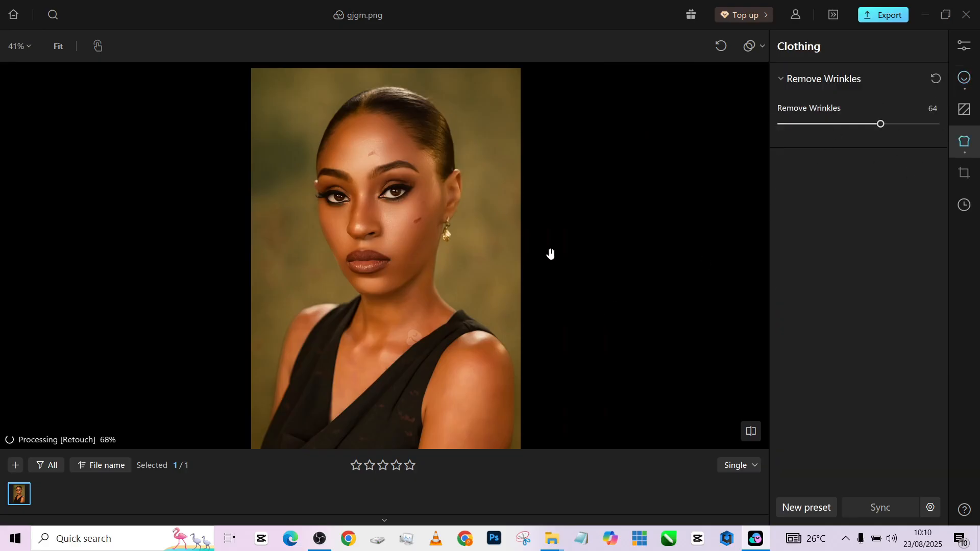
{"action": "scroll", "scroll_direction": "down", "scroll_amount": 3}
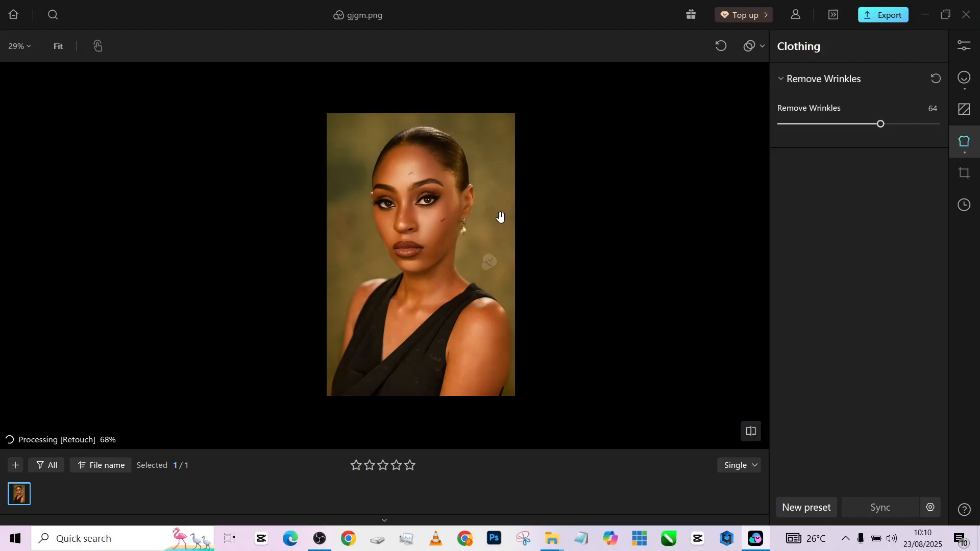
{"action": "mouse_move", "coordinate": [473, 220]}
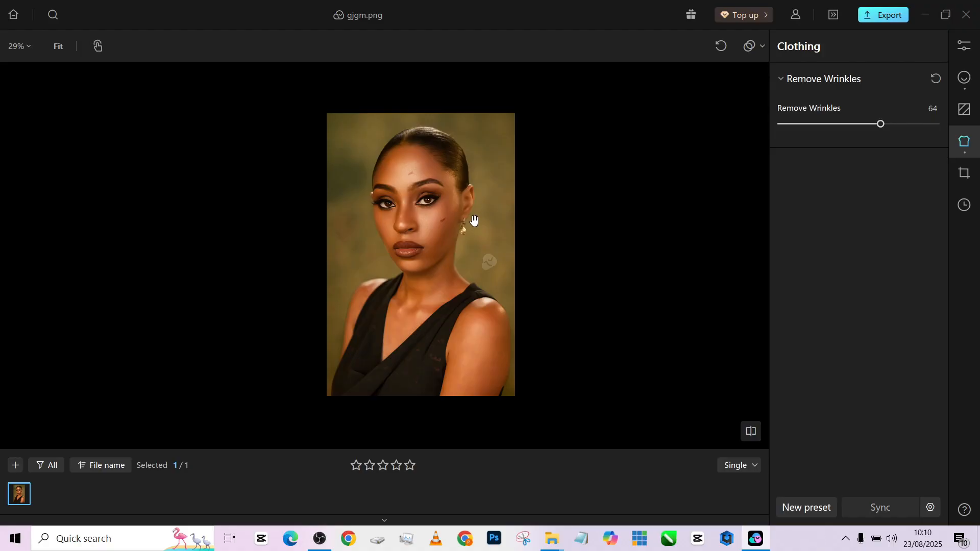
{"action": "scroll", "scroll_direction": "up", "scroll_amount": 3}
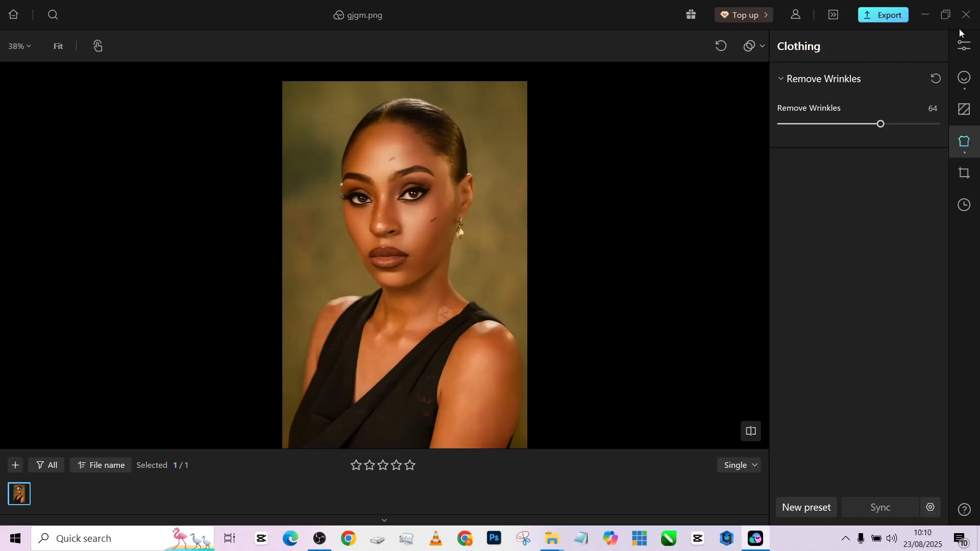
{"action": "left_click", "coordinate": [964, 45]}
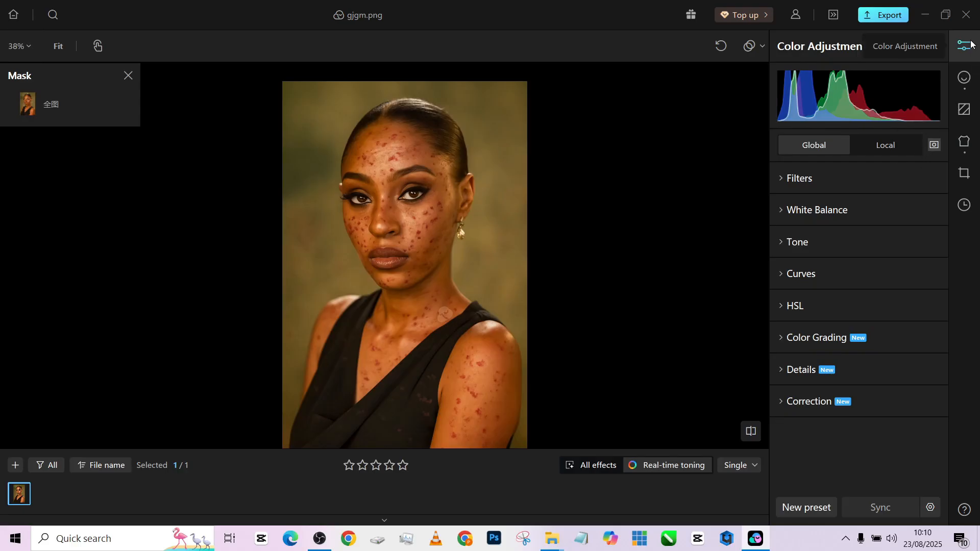
{"action": "mouse_move", "coordinate": [802, 259]}
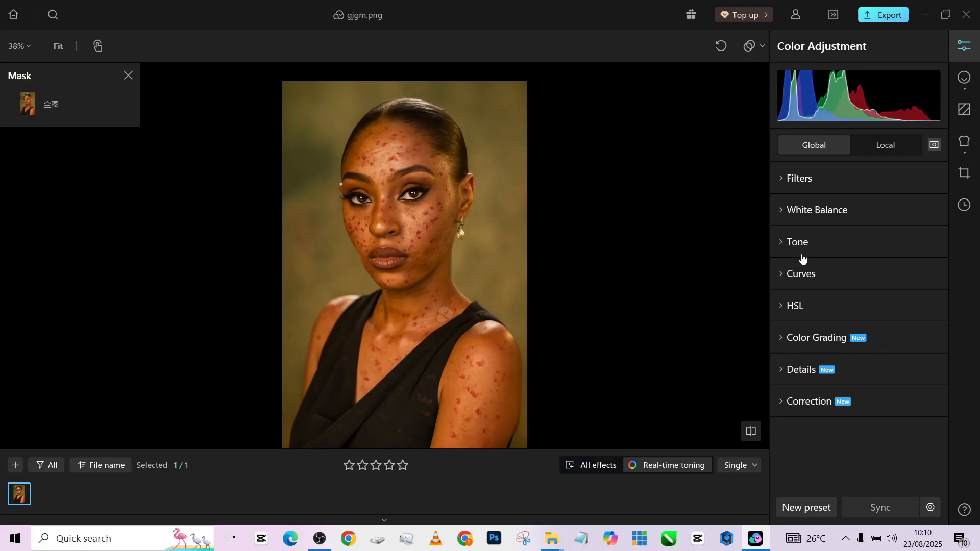
- Set Vibrance to 40 and cool White Balance Temperature to -8
{"action": "left_click", "coordinate": [797, 242]}
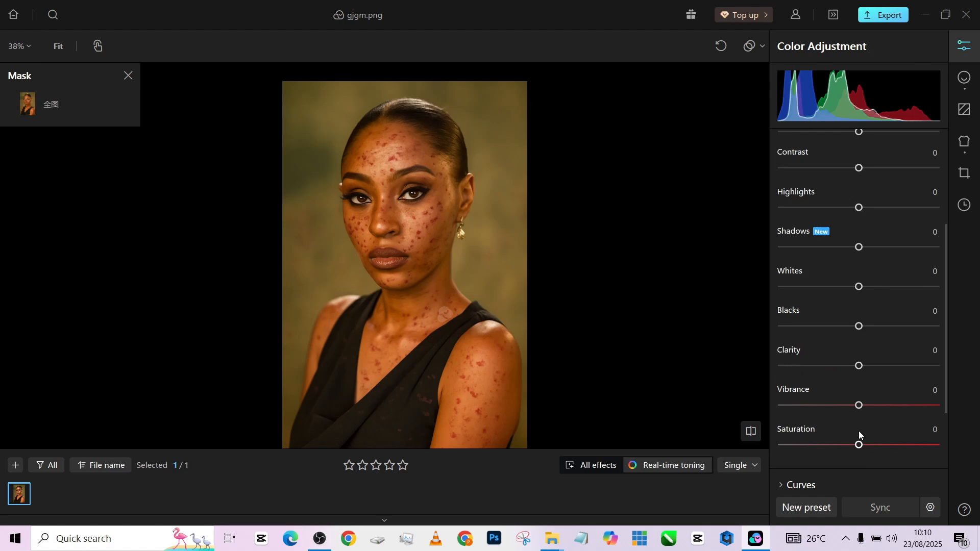
{"action": "left_click_drag", "start_coordinate": [858, 404], "coordinate": [897, 405]}
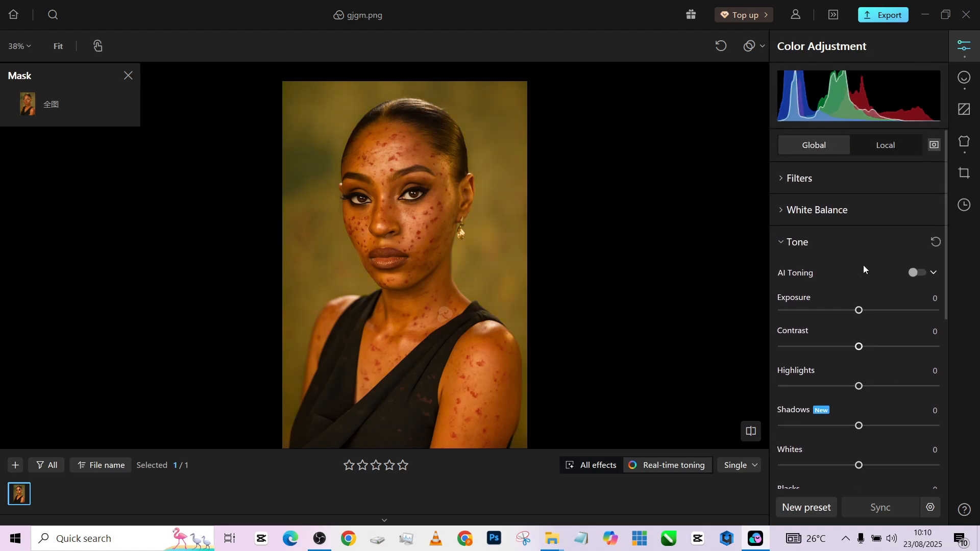
{"action": "left_click", "coordinate": [816, 210]}
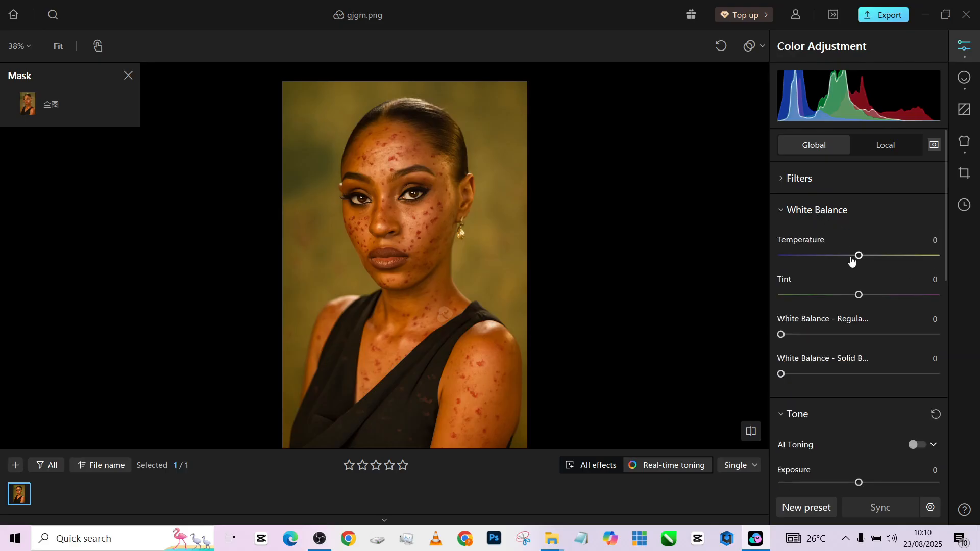
{"action": "left_click_drag", "start_coordinate": [858, 255], "coordinate": [849, 255]}
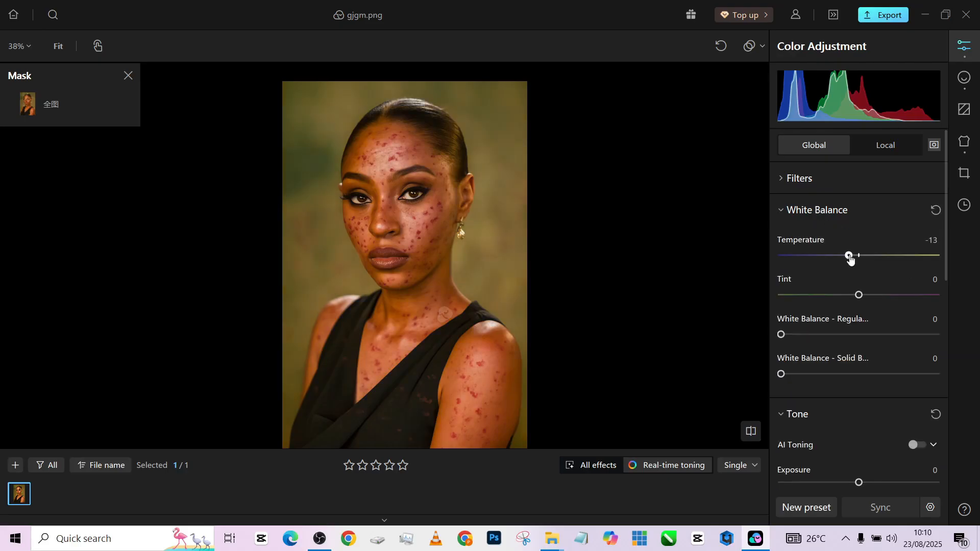
{"action": "left_click_drag", "start_coordinate": [849, 256], "coordinate": [855, 256]}
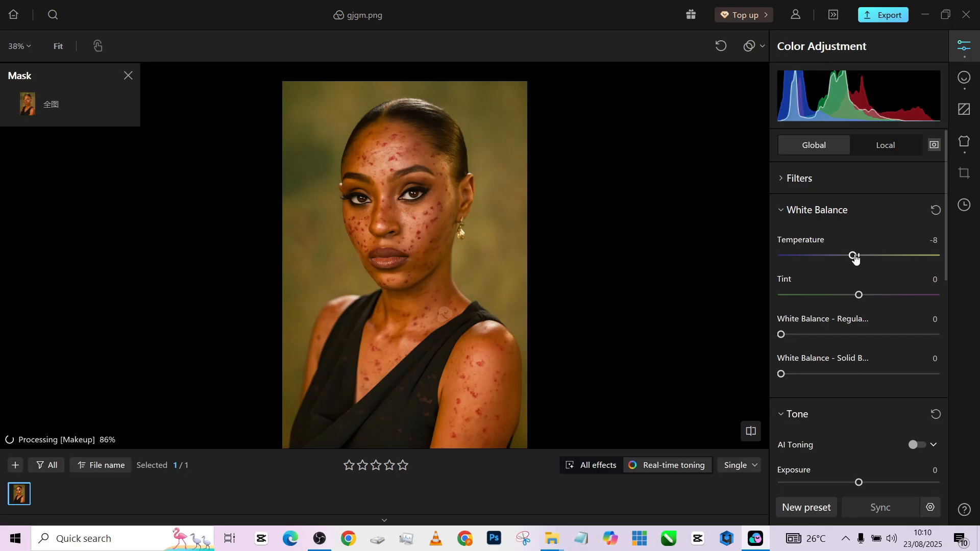
{"action": "left_click", "coordinate": [964, 78]}
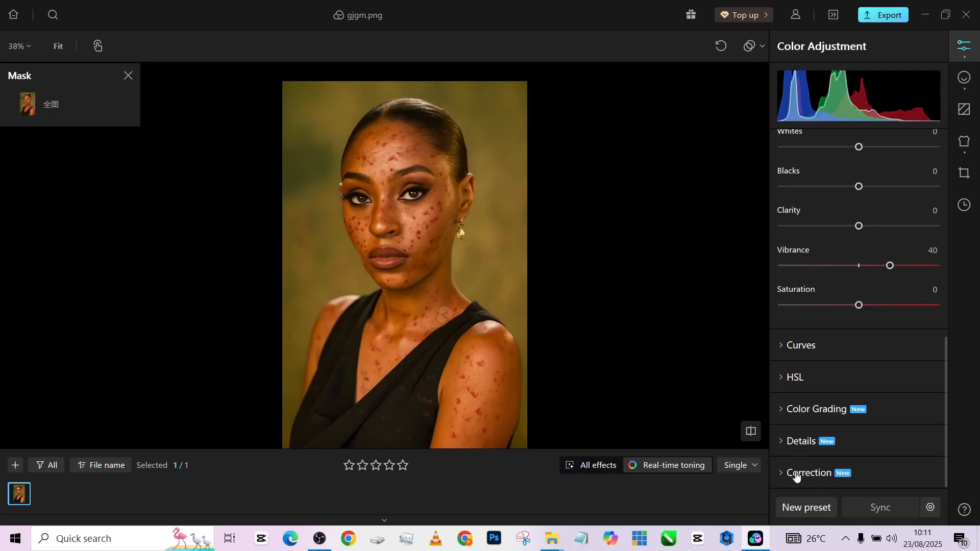
- Add a Details vignette at 91 with midpoint 63
{"action": "left_click", "coordinate": [810, 474]}
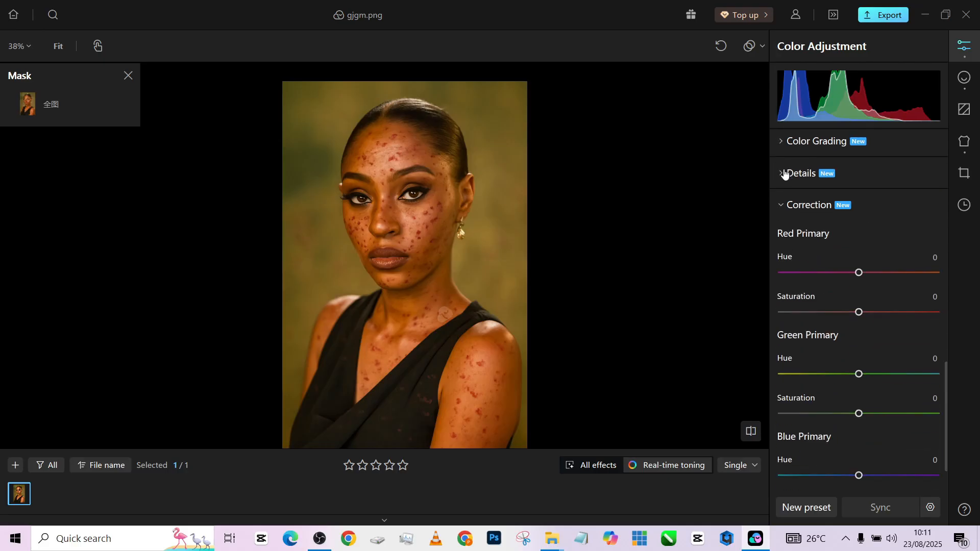
{"action": "left_click", "coordinate": [803, 173]}
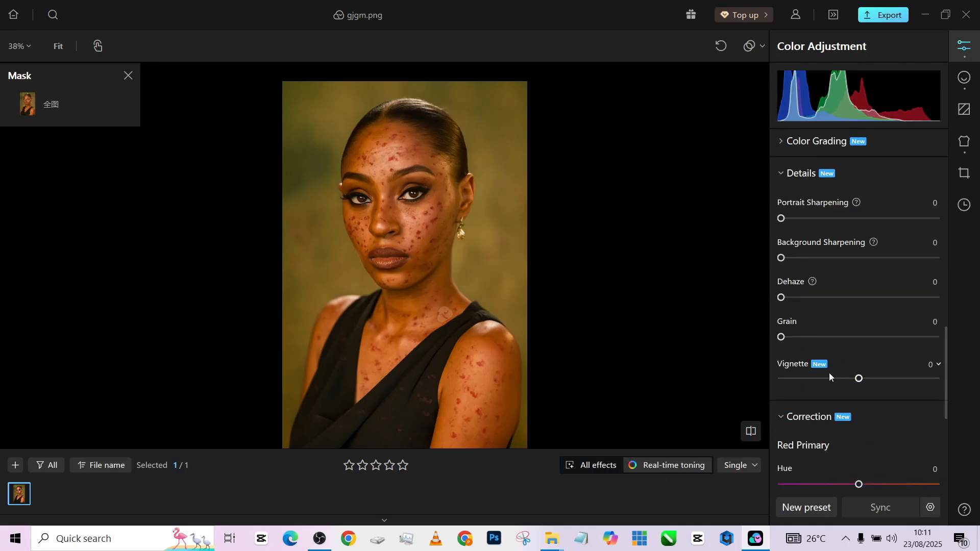
{"action": "left_click_drag", "start_coordinate": [859, 378], "coordinate": [874, 379]}
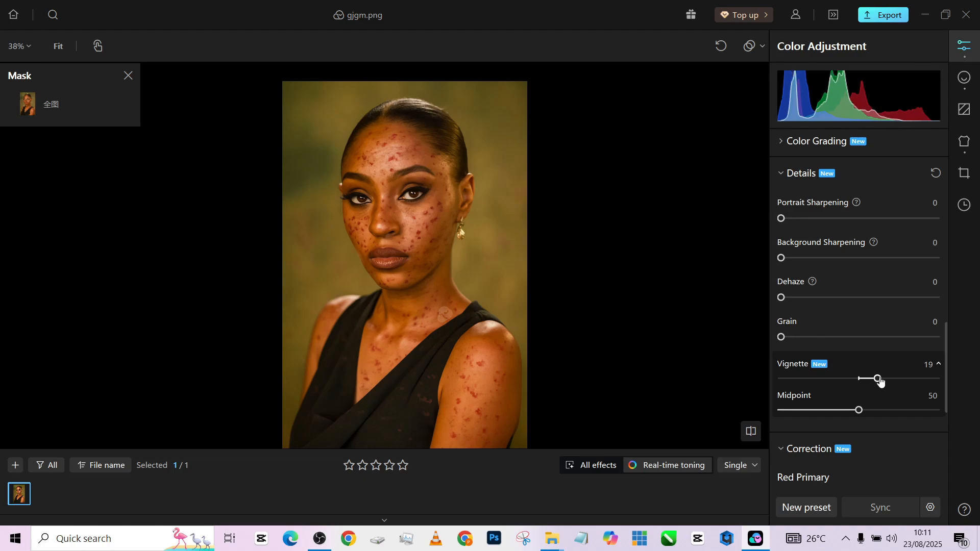
{"action": "left_click_drag", "start_coordinate": [875, 378], "coordinate": [930, 378]}
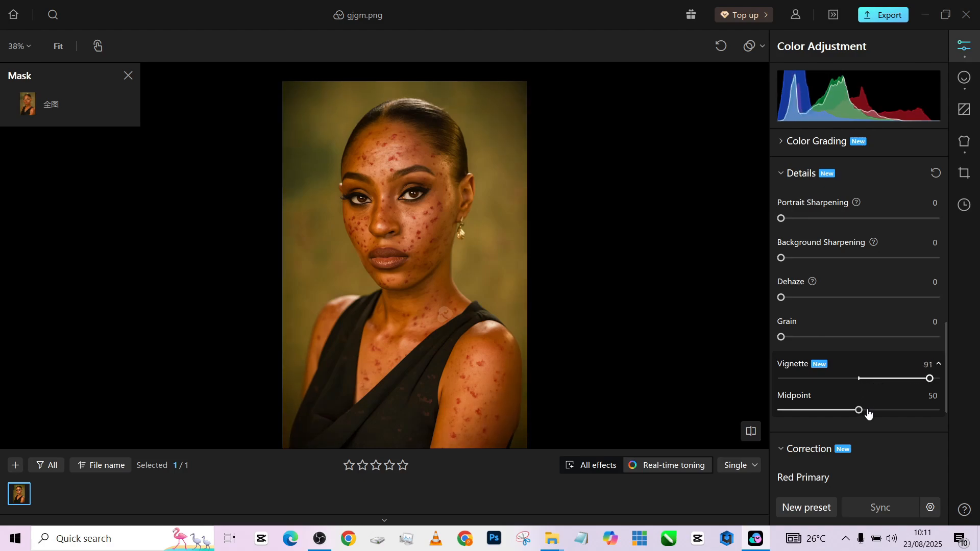
{"action": "left_click_drag", "start_coordinate": [858, 410], "coordinate": [879, 410]}
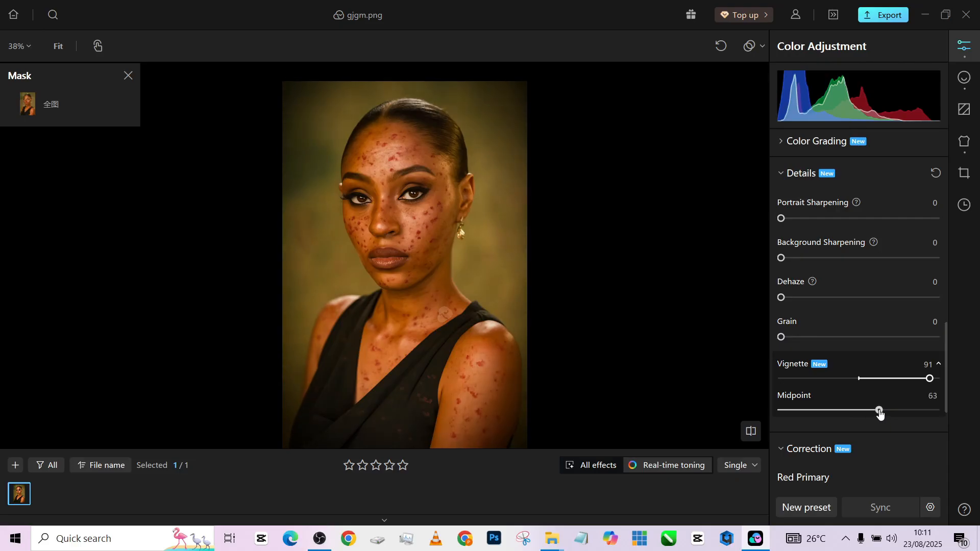
{"action": "left_click", "coordinate": [964, 77]}
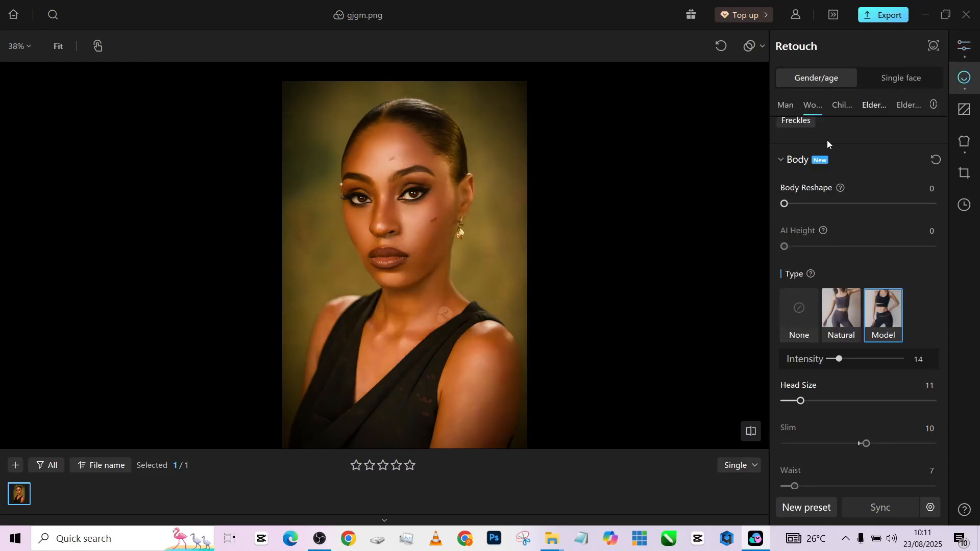